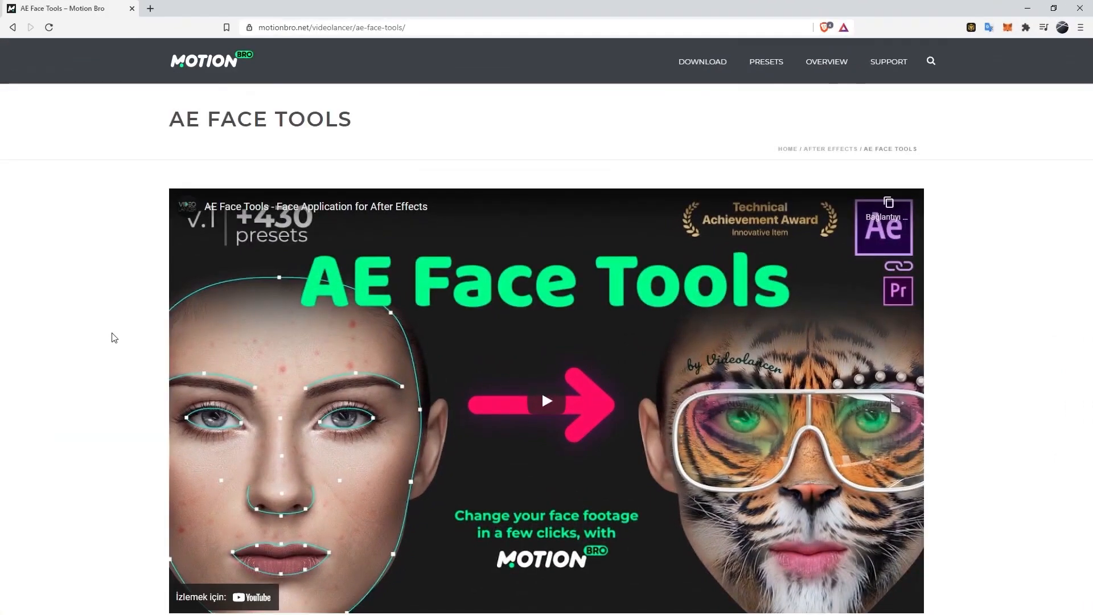
- Scroll down the AE Face Tools page to reach the Free Demo offer
{"action": "scroll", "scroll_direction": "down", "scroll_amount": 3}
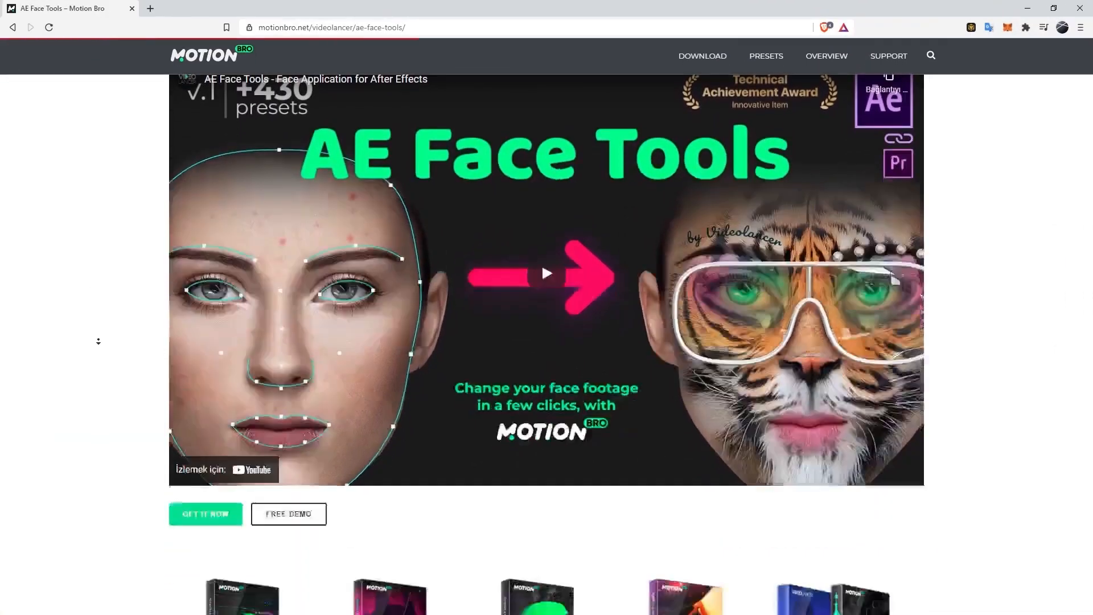
{"action": "scroll", "scroll_direction": "down", "scroll_amount": 3}
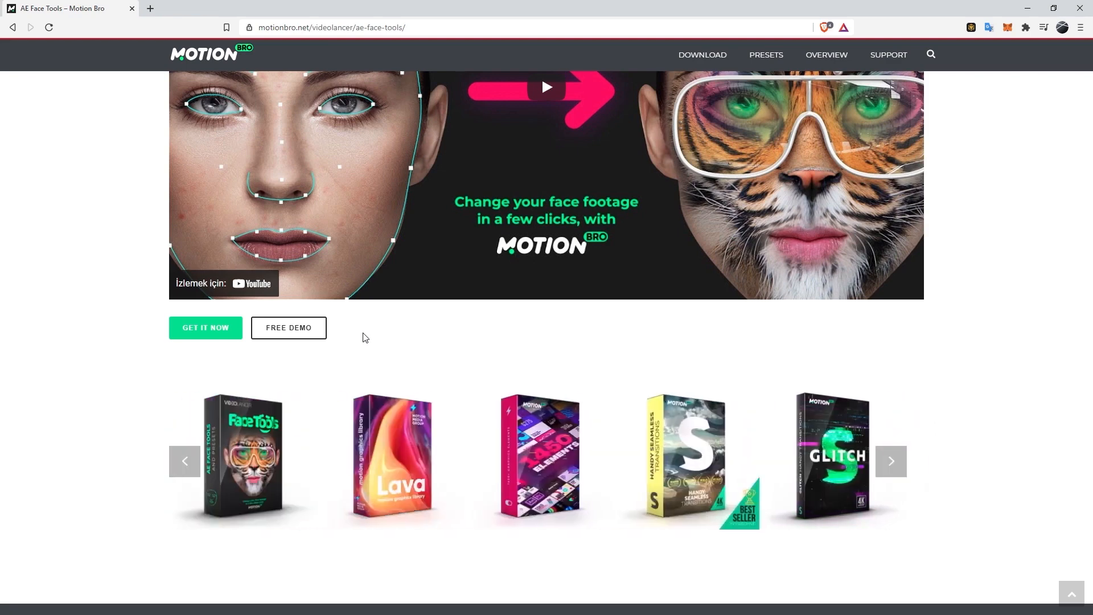
{"action": "left_click", "coordinate": [890, 461]}
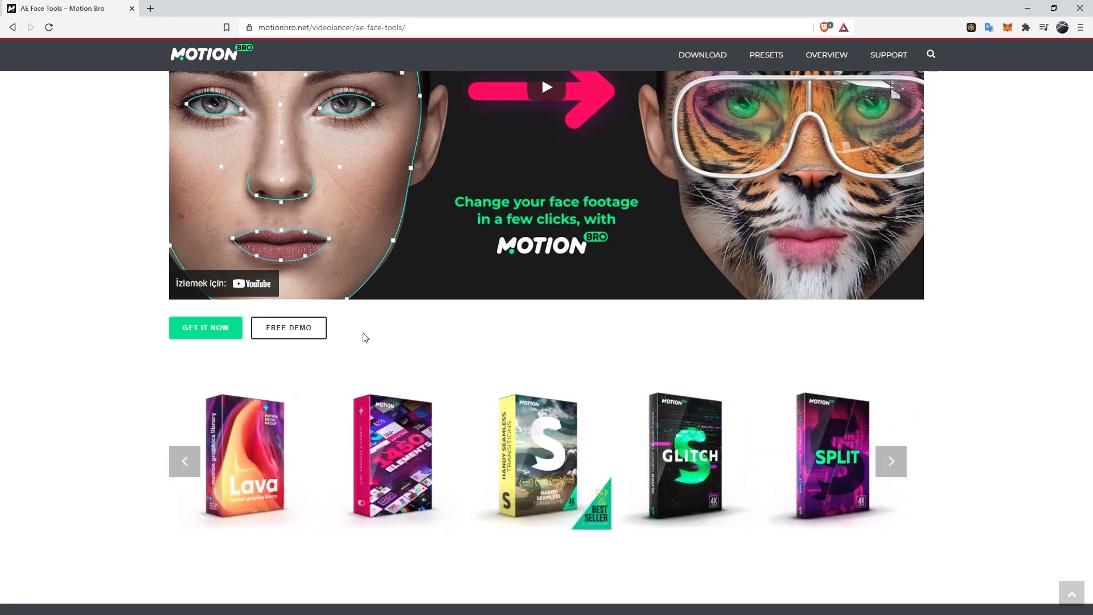
{"action": "left_click", "coordinate": [890, 460]}
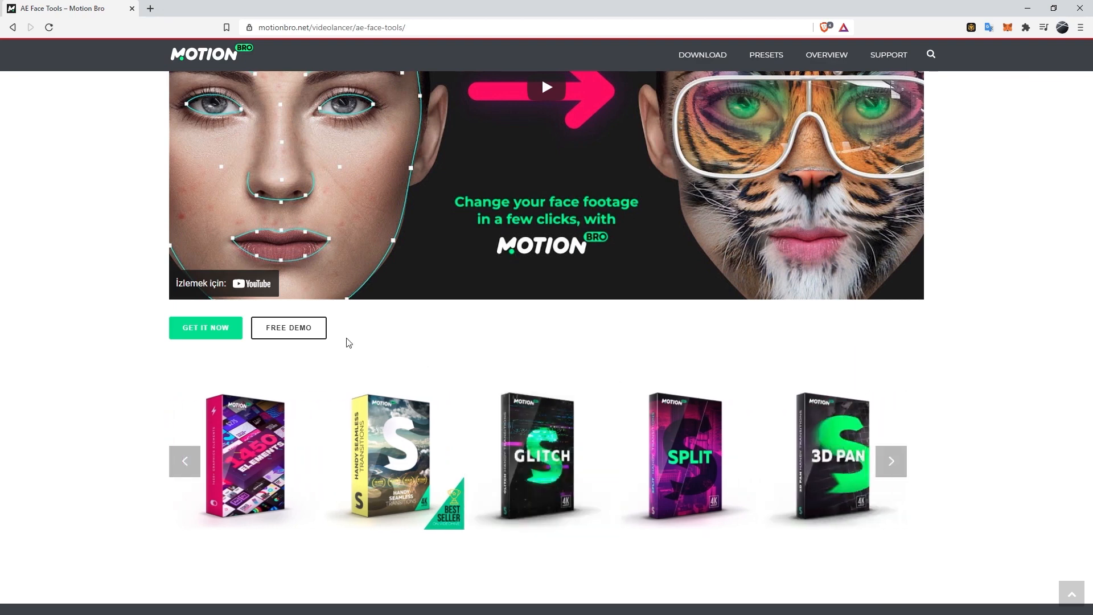
{"action": "mouse_move", "coordinate": [342, 335]}
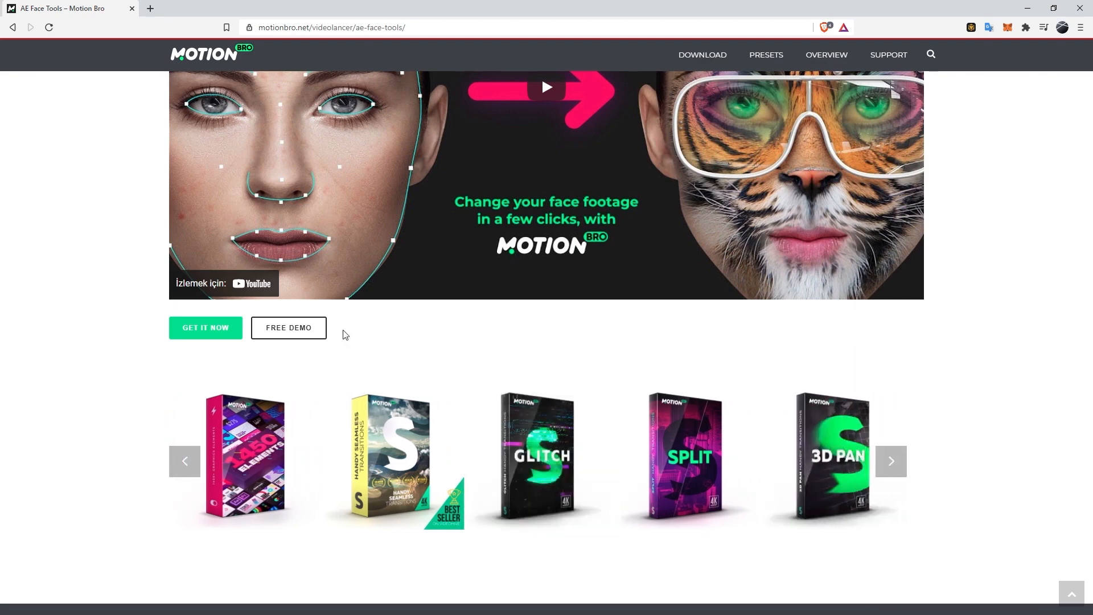
{"action": "left_click", "coordinate": [890, 460]}
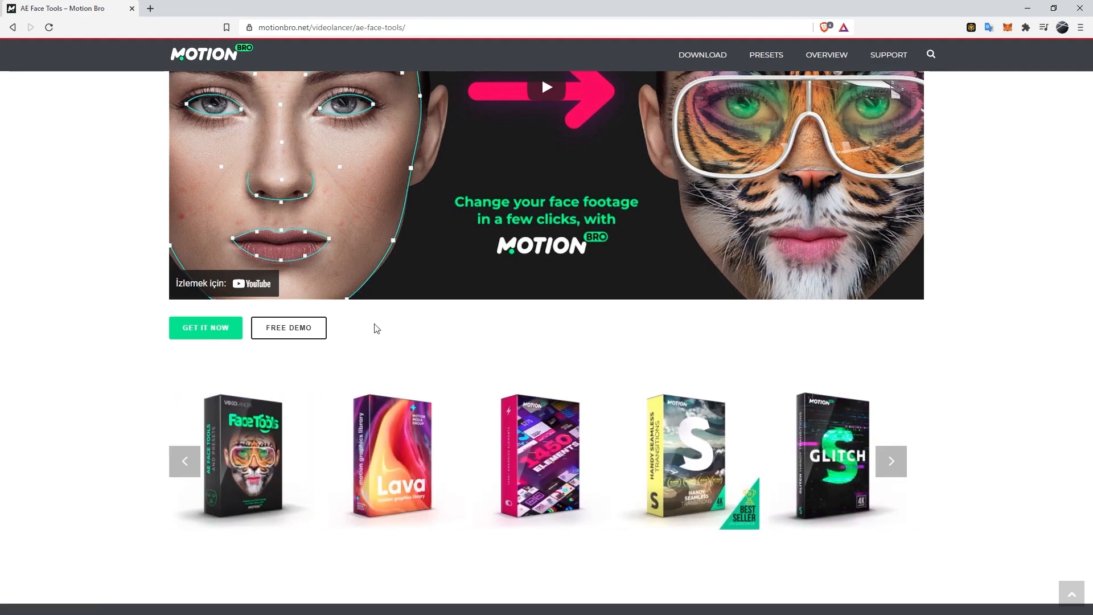
- Open the free demo pack's Gumroad page at a $0 price and review its preset list
{"action": "left_click", "coordinate": [288, 328]}
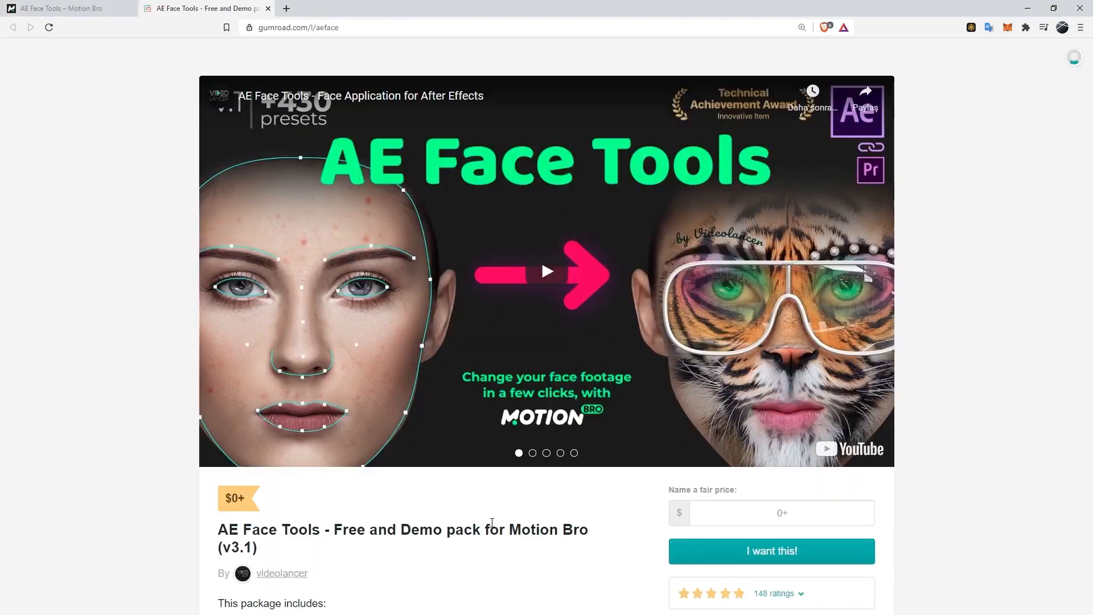
{"action": "scroll", "scroll_direction": "down", "scroll_amount": 3}
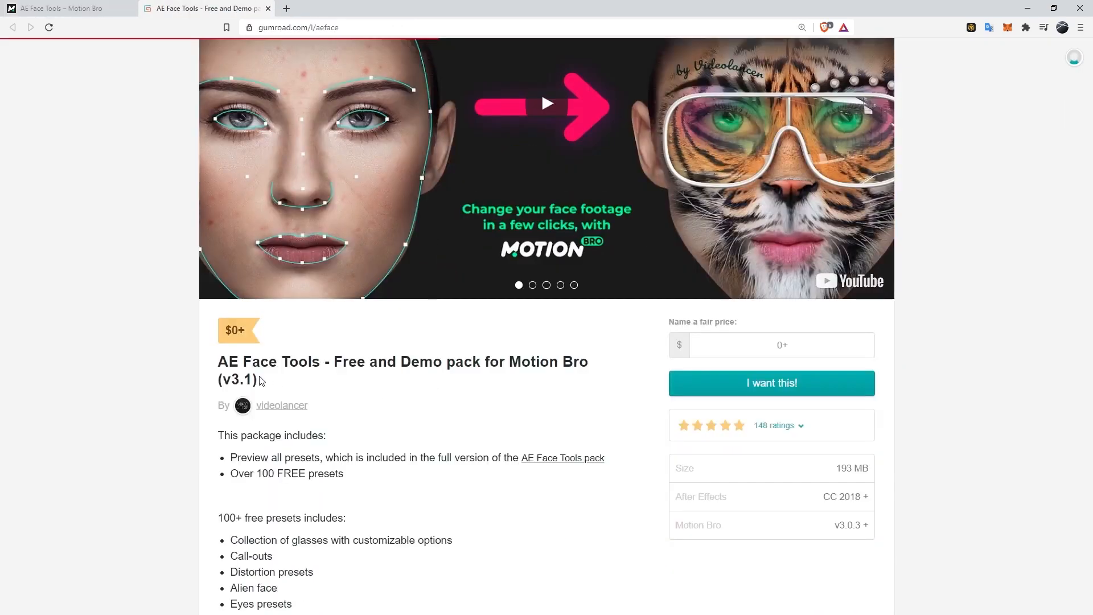
{"action": "scroll", "scroll_direction": "down", "scroll_amount": 3}
{"action": "type", "text": "0"}
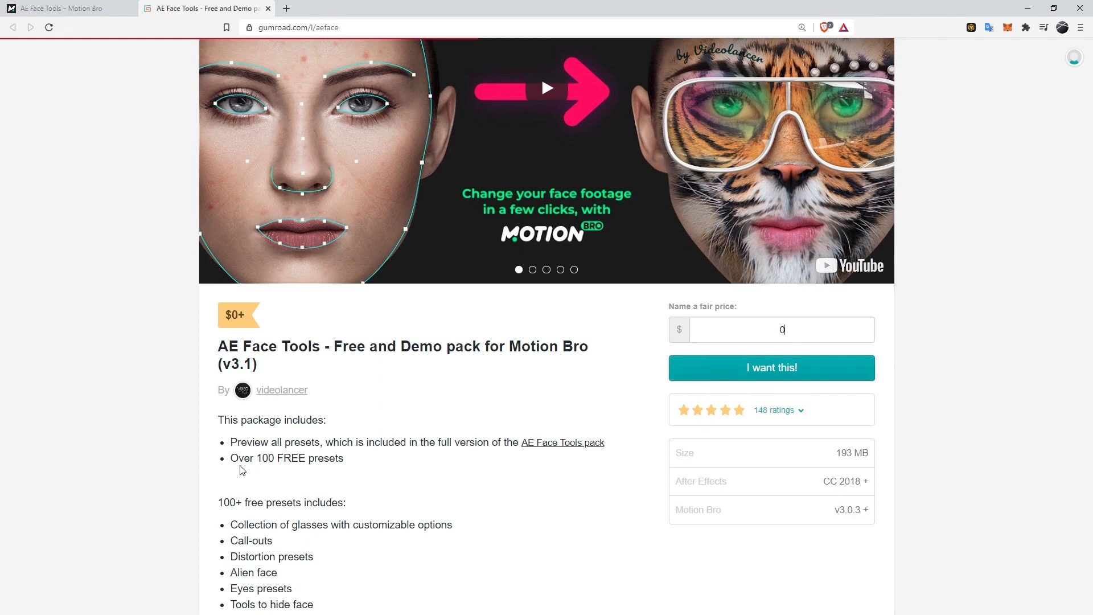
{"action": "scroll", "scroll_direction": "down", "scroll_amount": 3}
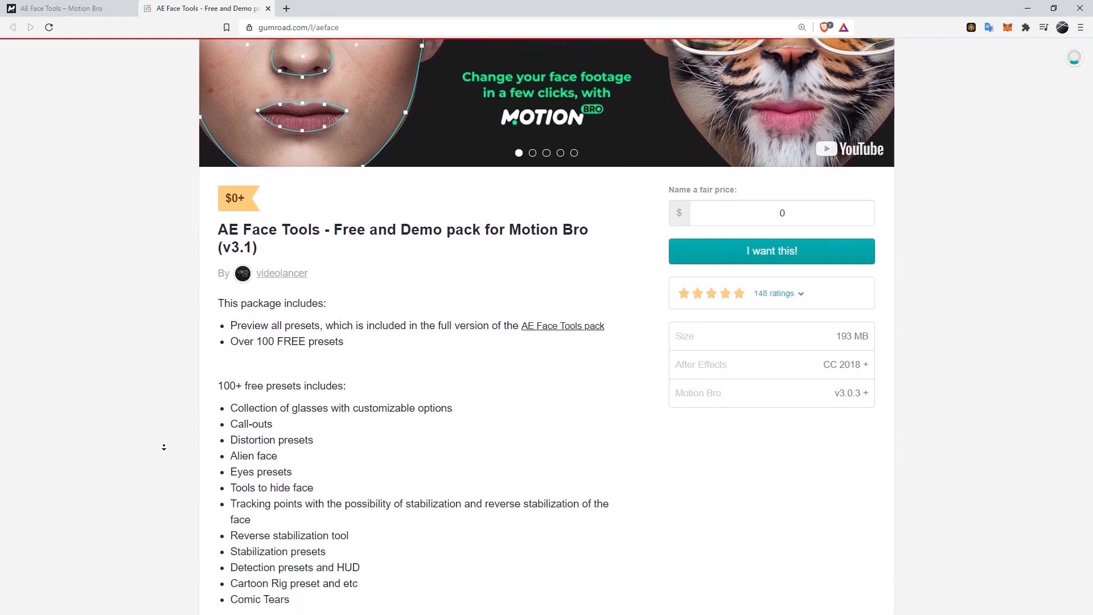
{"action": "scroll", "scroll_direction": "down", "scroll_amount": 3}
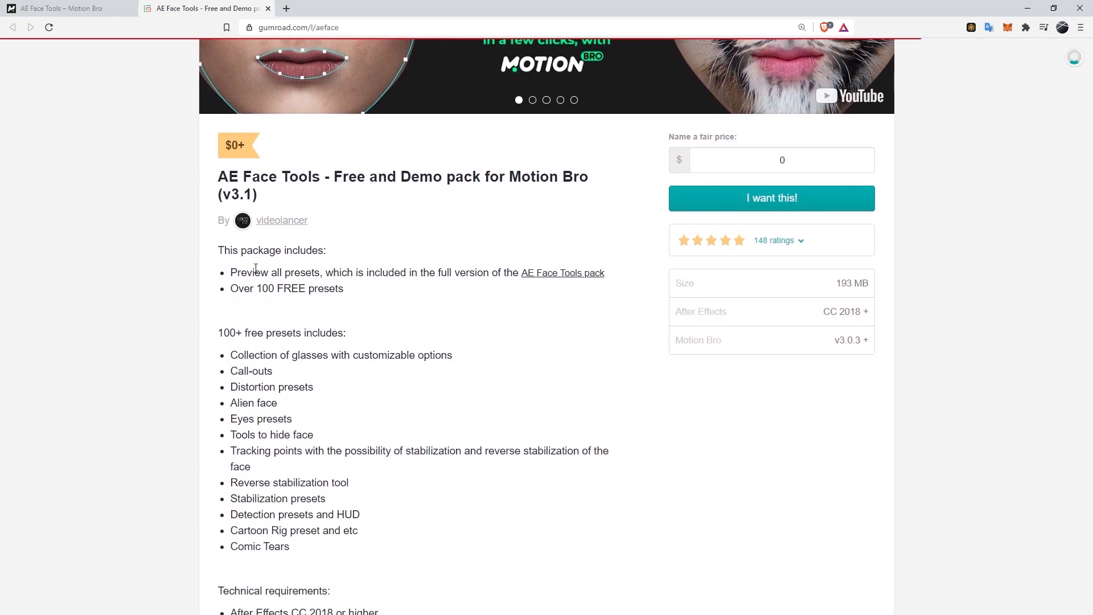
{"action": "mouse_move", "coordinate": [232, 276]}
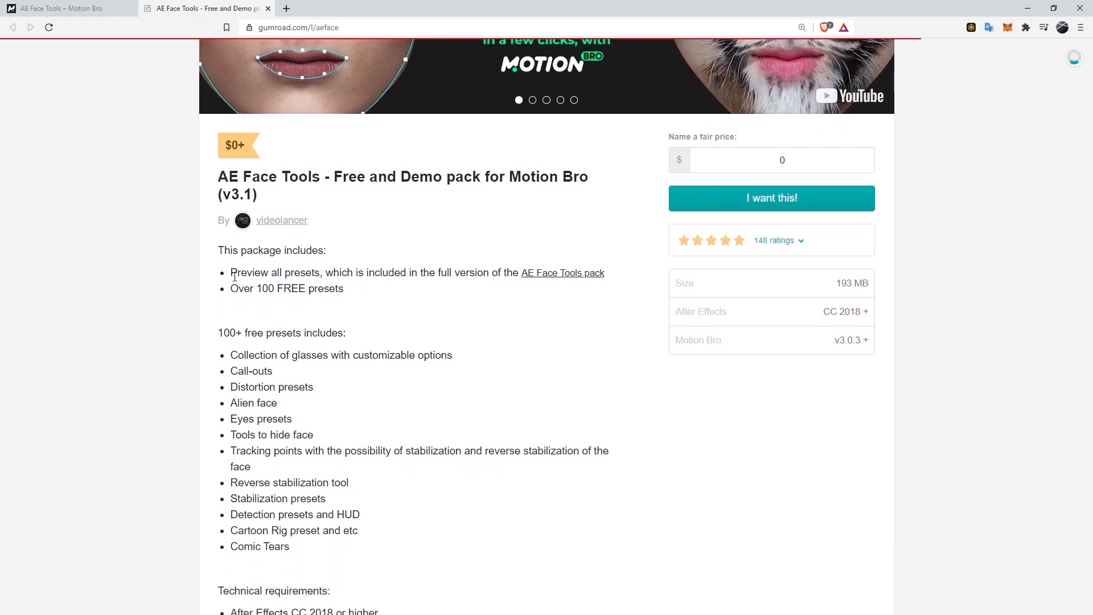
{"action": "mouse_move", "coordinate": [305, 302]}
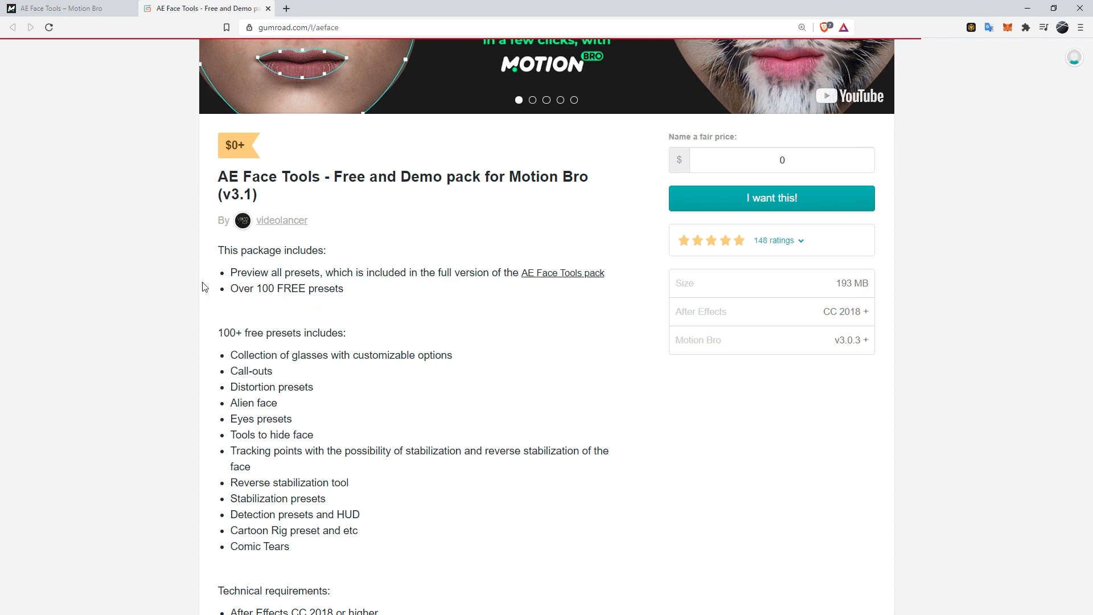
{"action": "scroll", "scroll_direction": "down", "scroll_amount": 3}
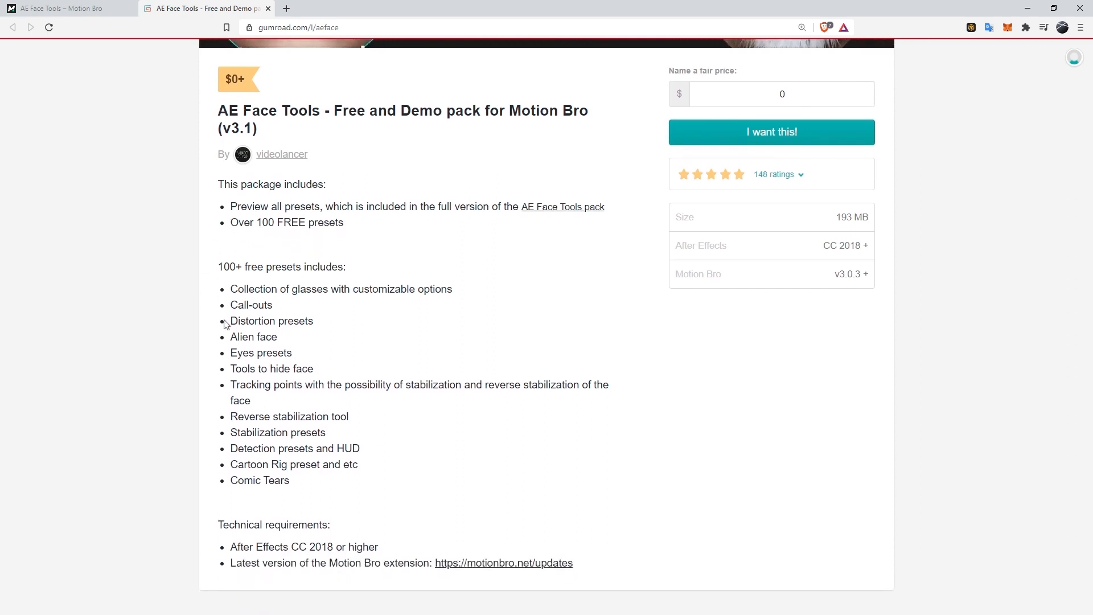
{"action": "mouse_move", "coordinate": [230, 309]}
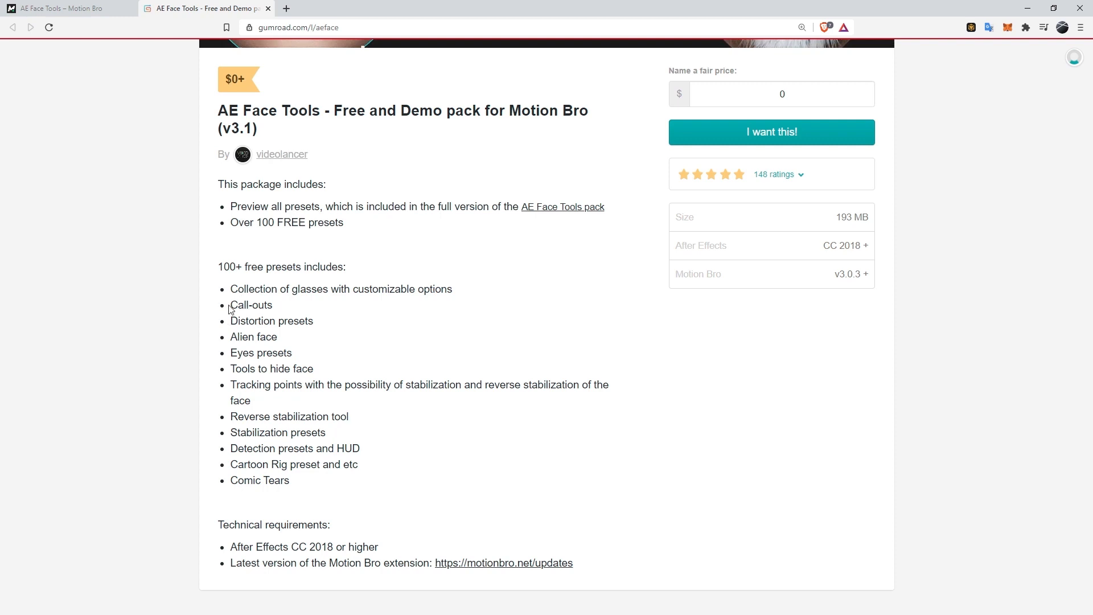
{"action": "mouse_move", "coordinate": [206, 344]}
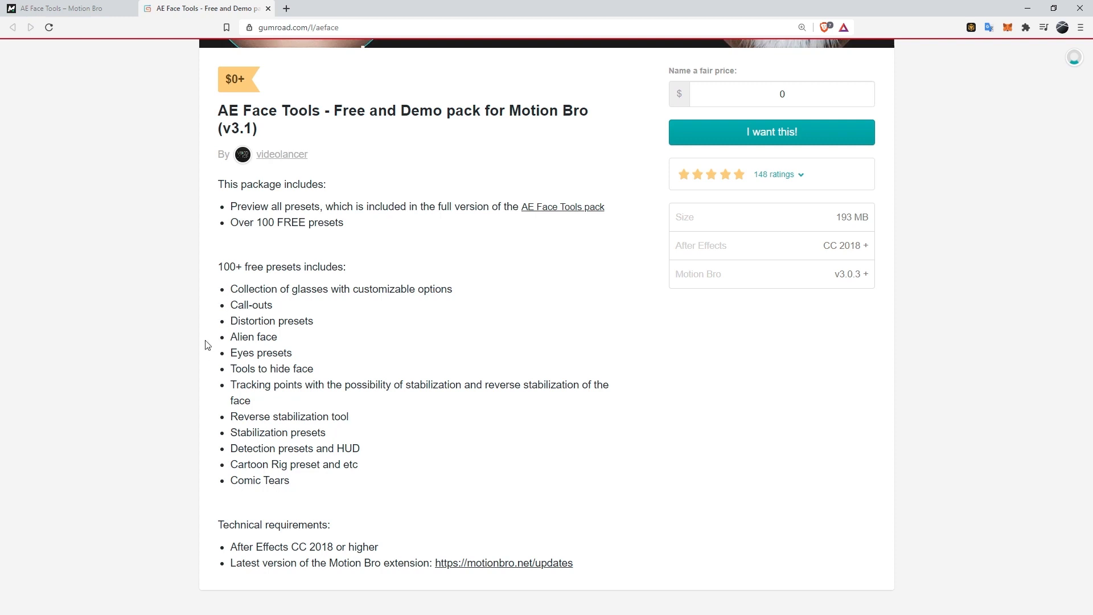
{"action": "mouse_move", "coordinate": [198, 530]}
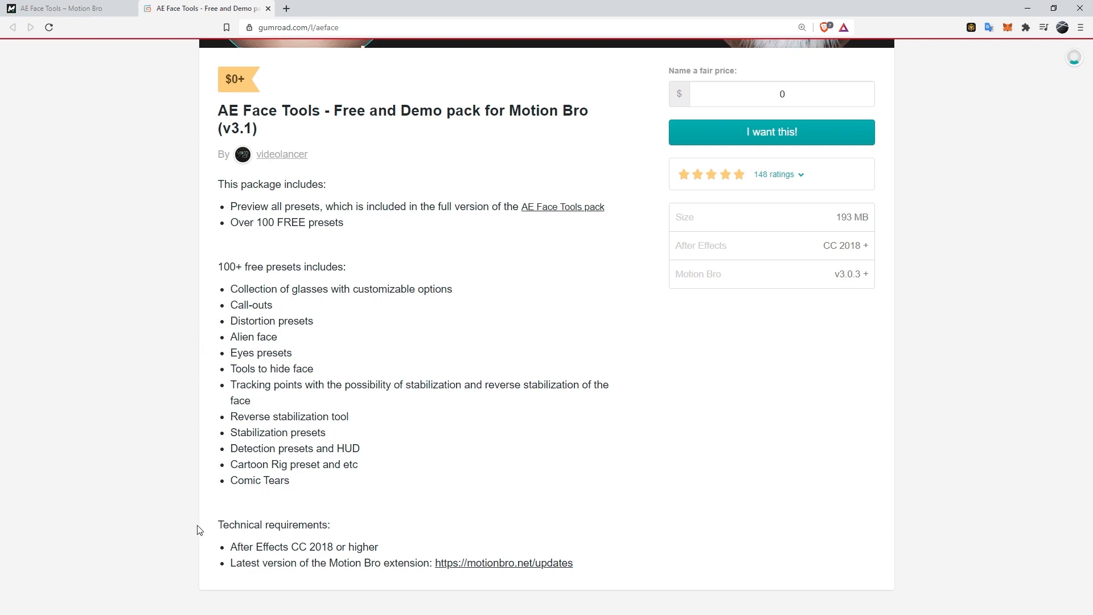
{"action": "mouse_move", "coordinate": [302, 558]}
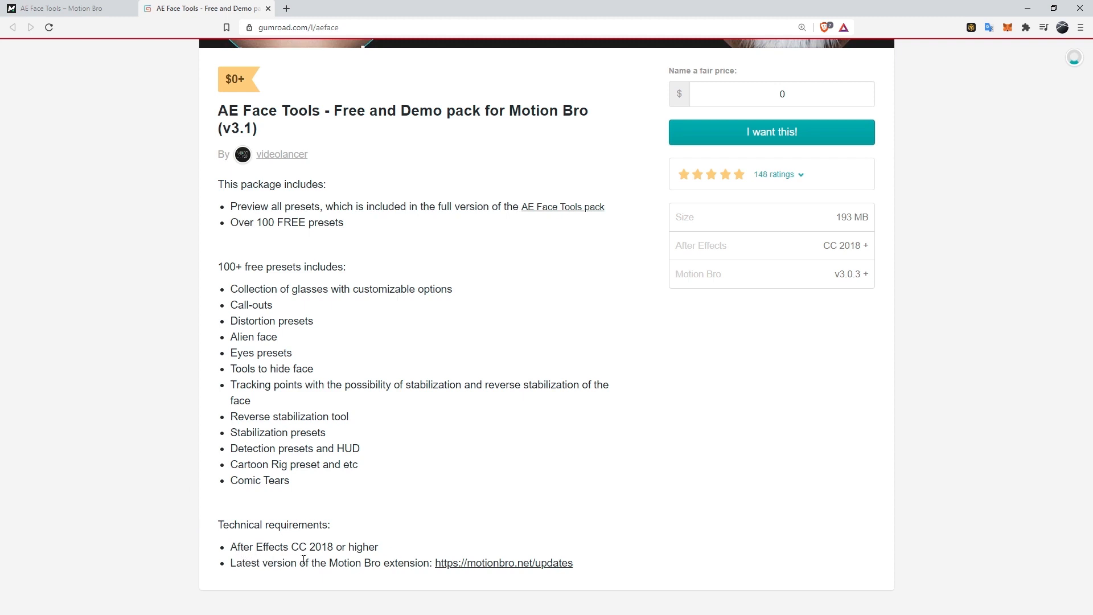
{"action": "mouse_move", "coordinate": [314, 552]}
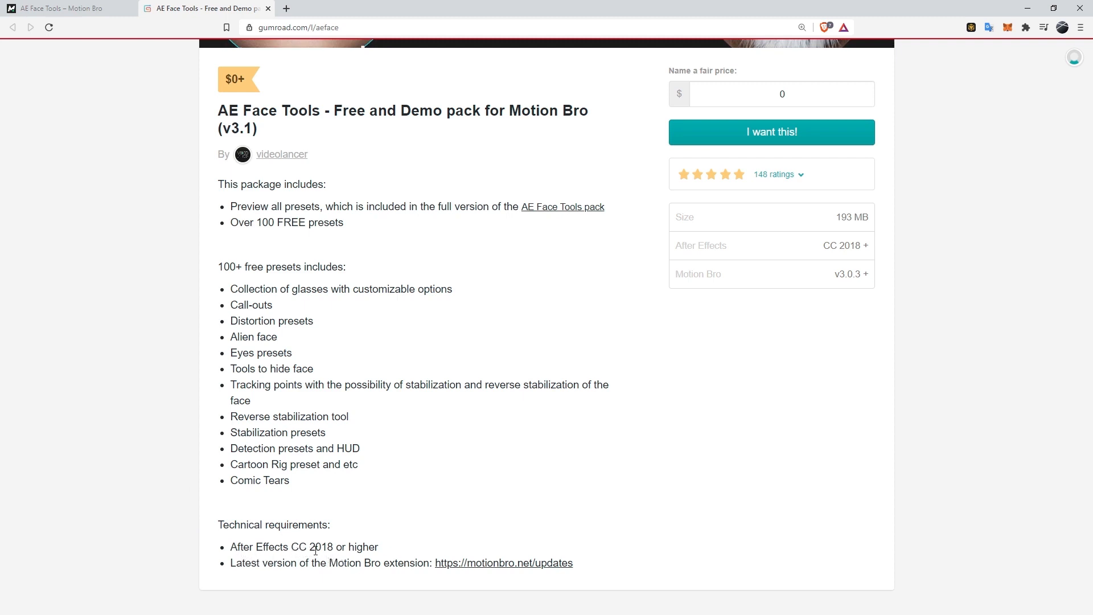
{"action": "mouse_move", "coordinate": [388, 551]}
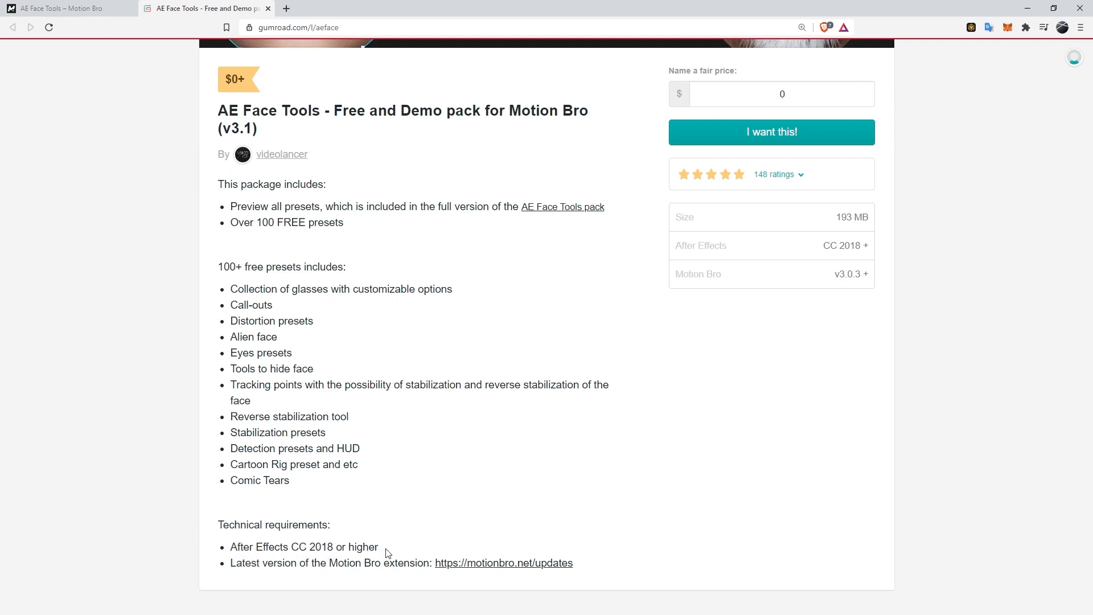
{"action": "mouse_move", "coordinate": [409, 553]}
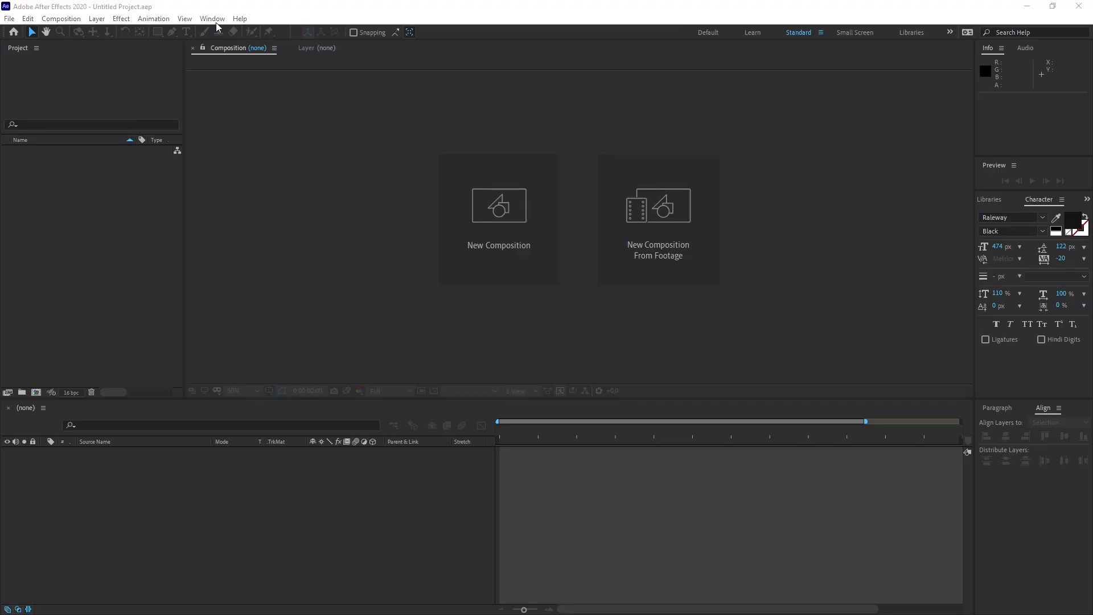
{"action": "mouse_move", "coordinate": [183, 21]}
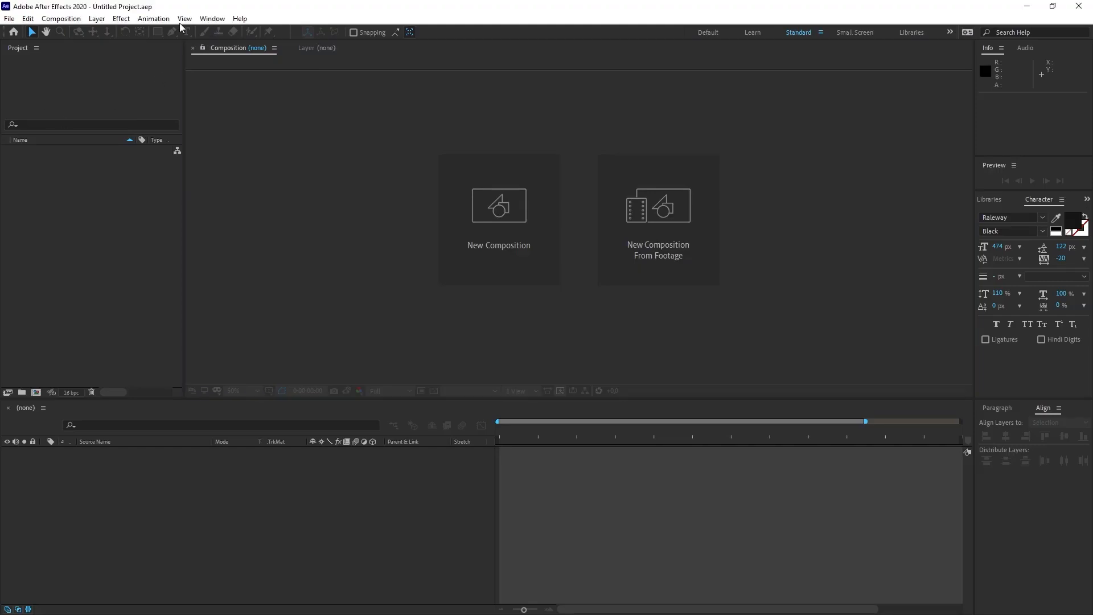
{"action": "left_click", "coordinate": [211, 18]}
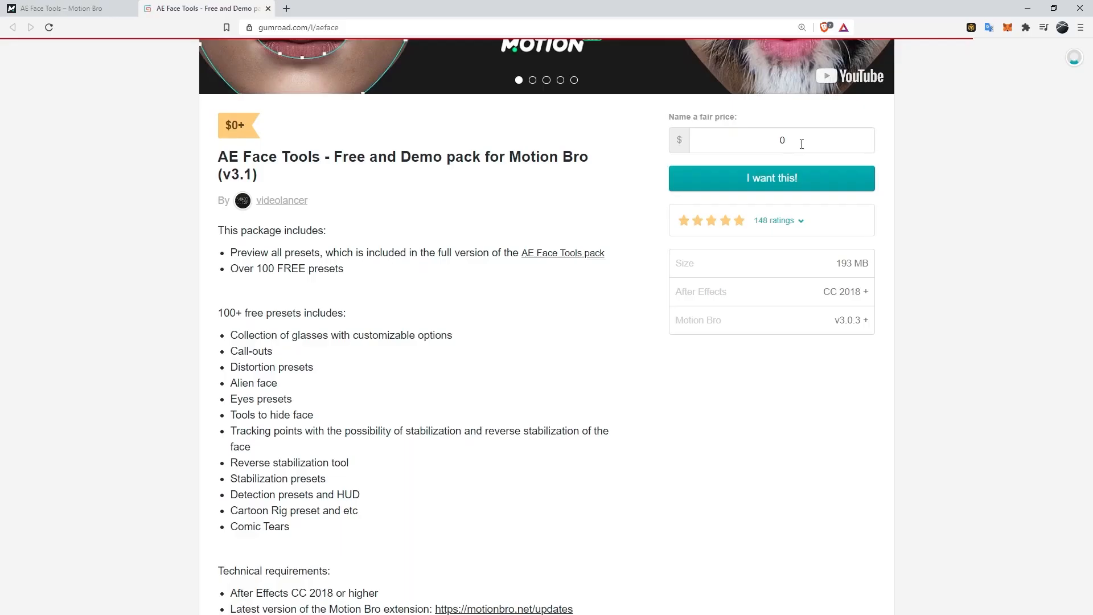
- Get the pack for $0 and download the Free and Demo Presets 3.2 zip
{"action": "left_click", "coordinate": [771, 177]}
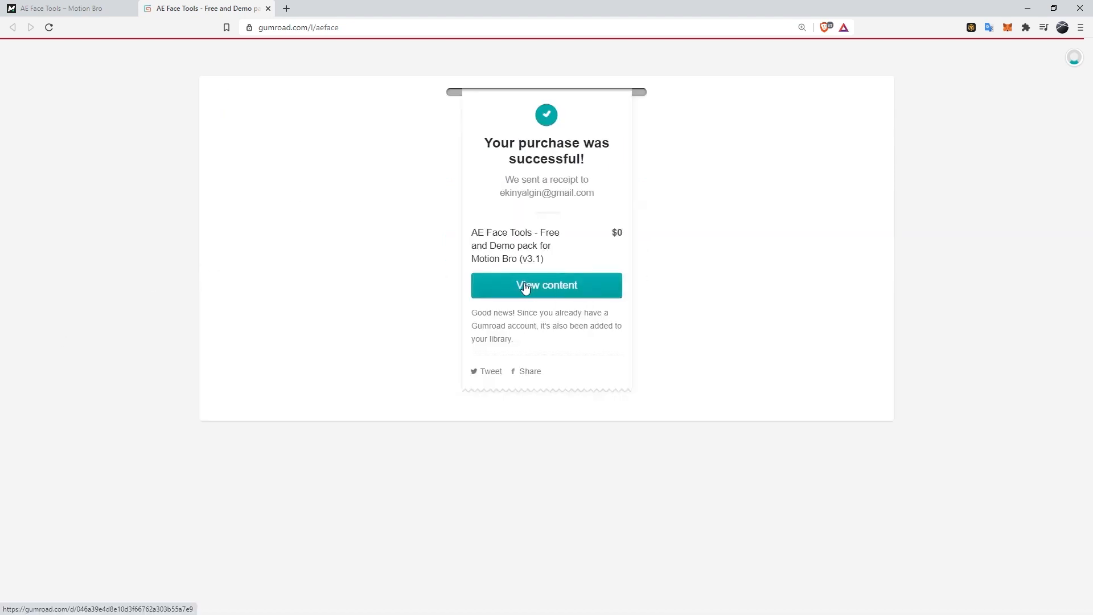
{"action": "left_click", "coordinate": [546, 285]}
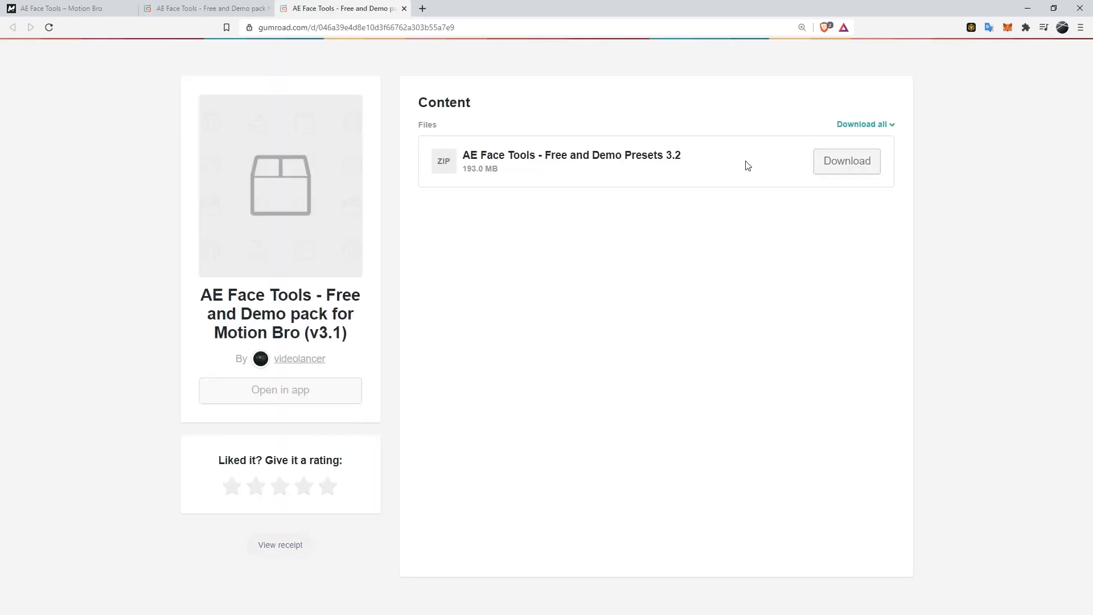
{"action": "mouse_move", "coordinate": [848, 173]}
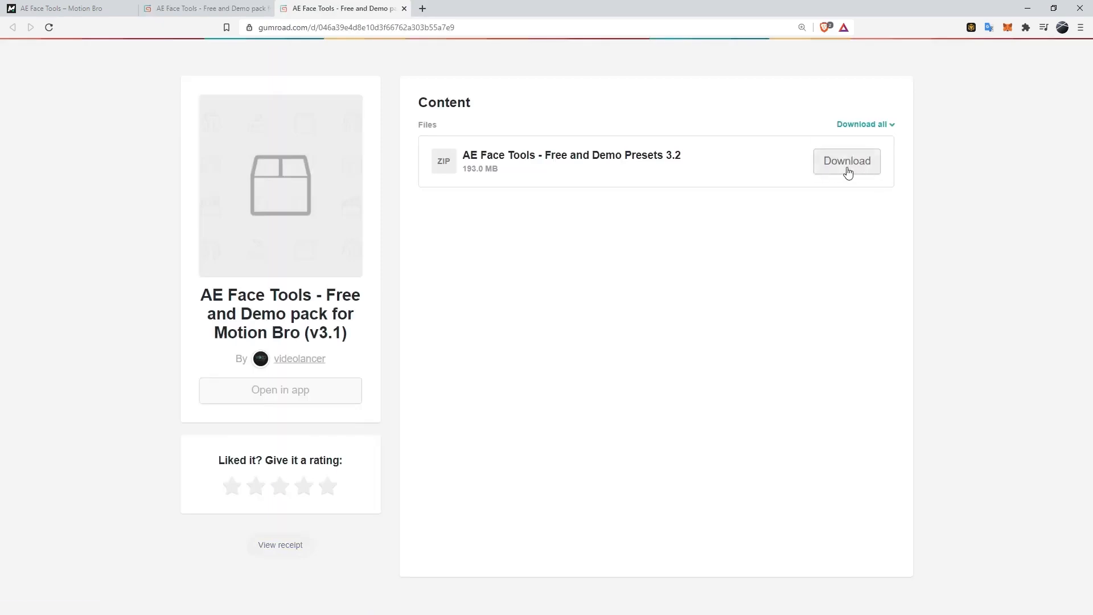
{"action": "left_click", "coordinate": [845, 161]}
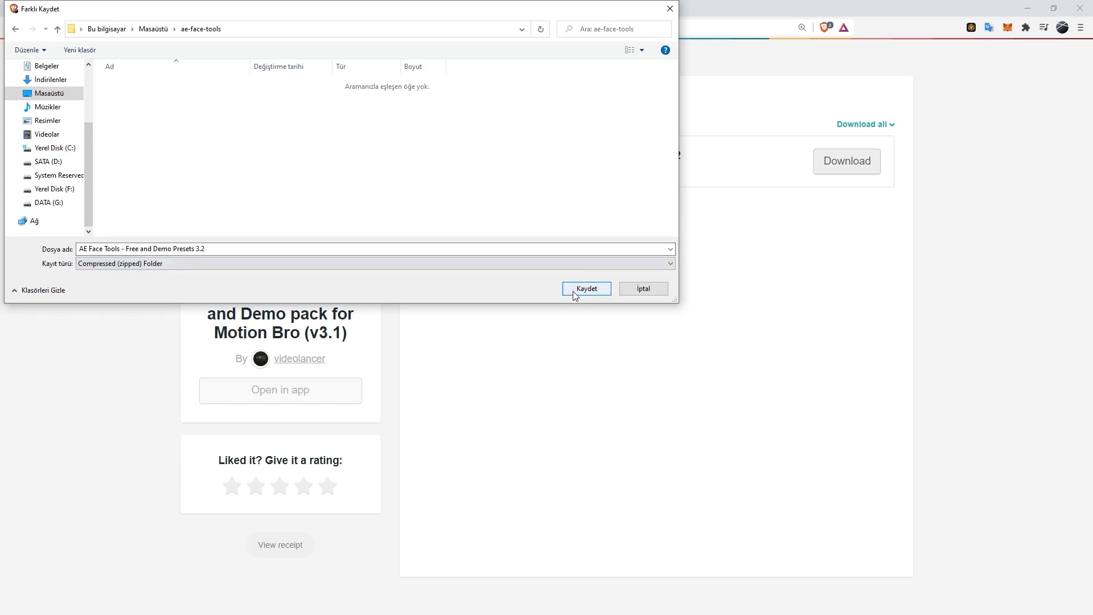
- Save the zip to ae-face-tools, unpack its presets folder there, and open FACE TOOLS
{"action": "left_click", "coordinate": [585, 288]}
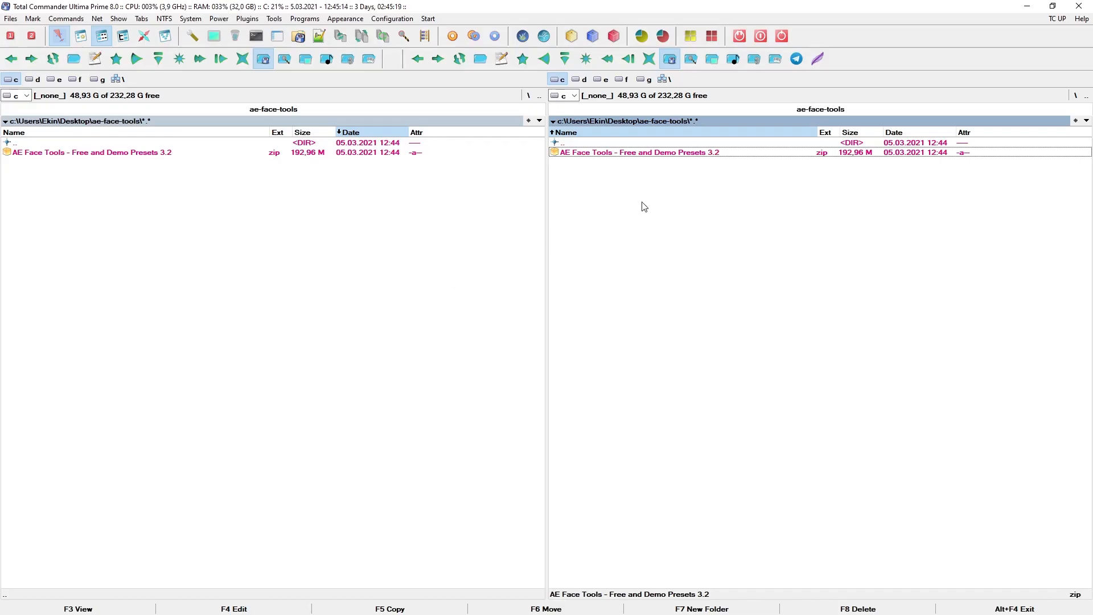
{"action": "double_click", "coordinate": [637, 152]}
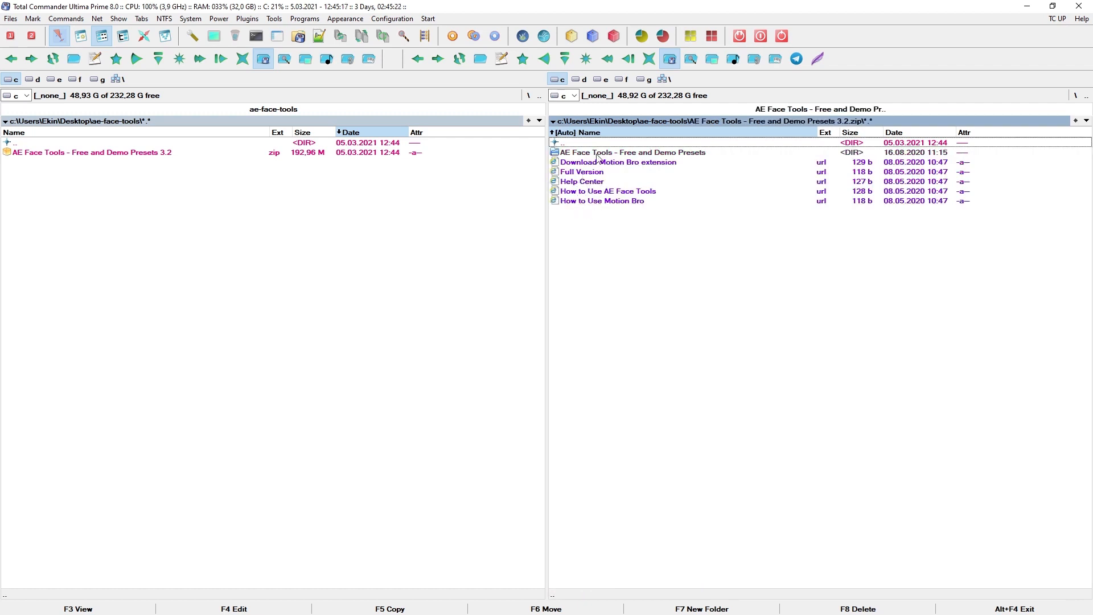
{"action": "left_click", "coordinate": [631, 152]}
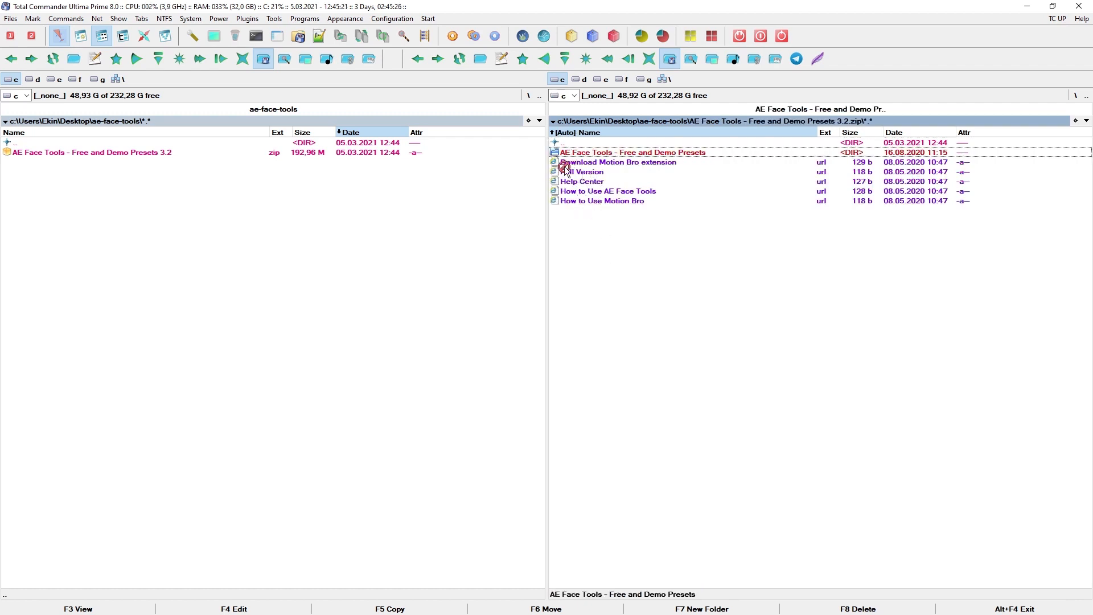
{"action": "mouse_move", "coordinate": [286, 260]}
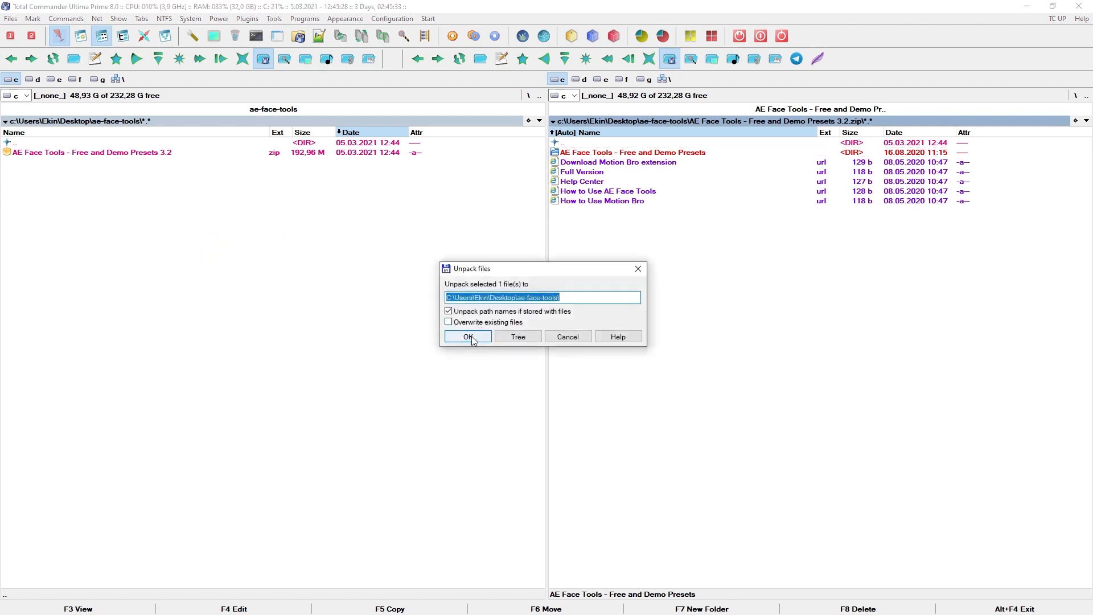
{"action": "left_click", "coordinate": [466, 341]}
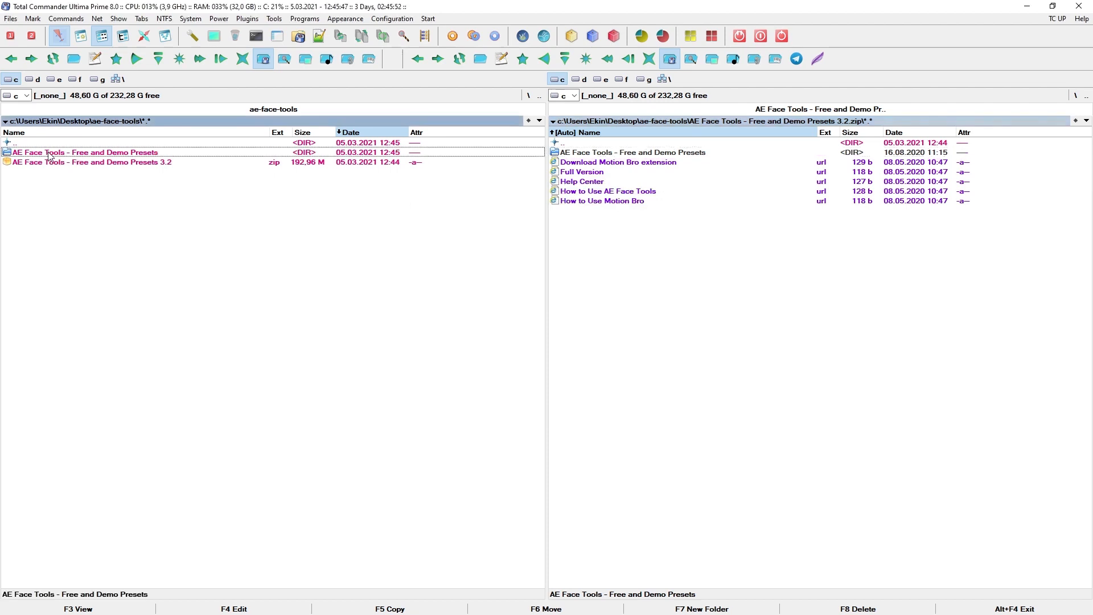
{"action": "double_click", "coordinate": [84, 152]}
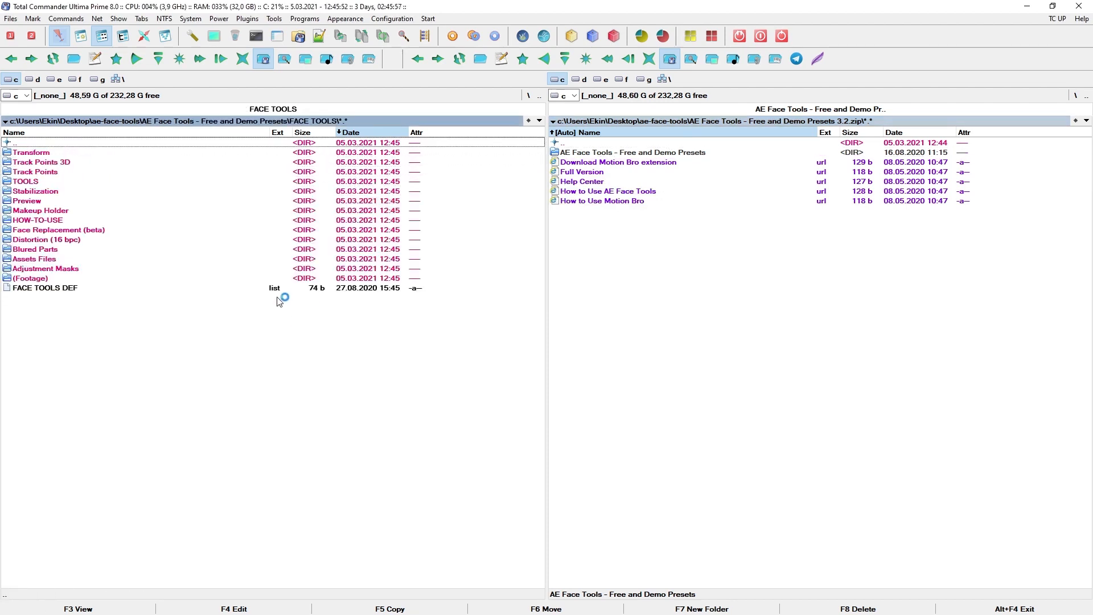
{"action": "left_click", "coordinate": [46, 287]}
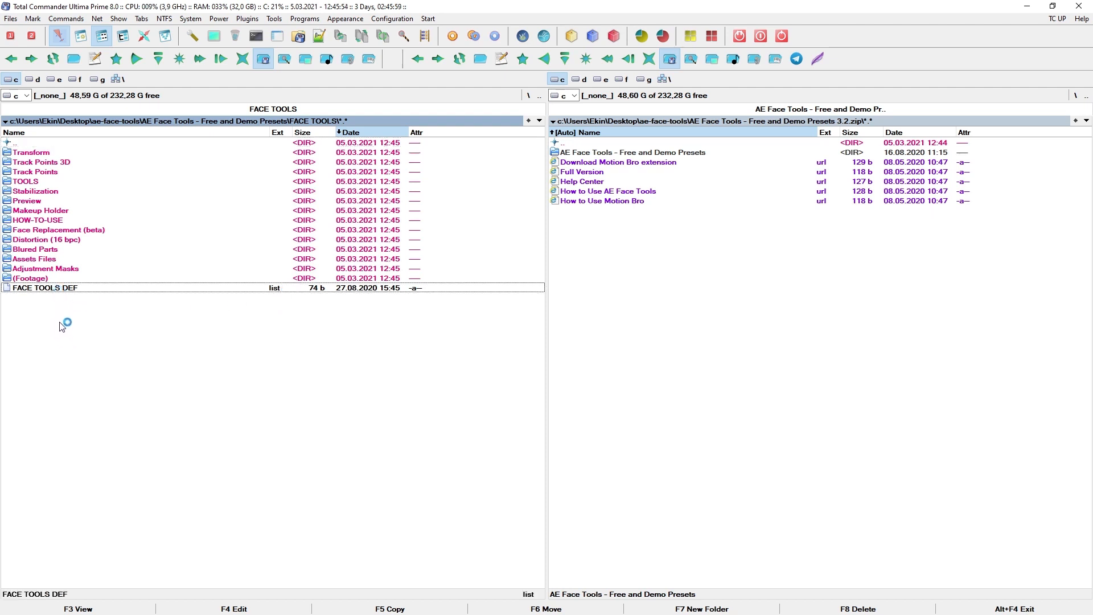
{"action": "mouse_move", "coordinate": [21, 307]}
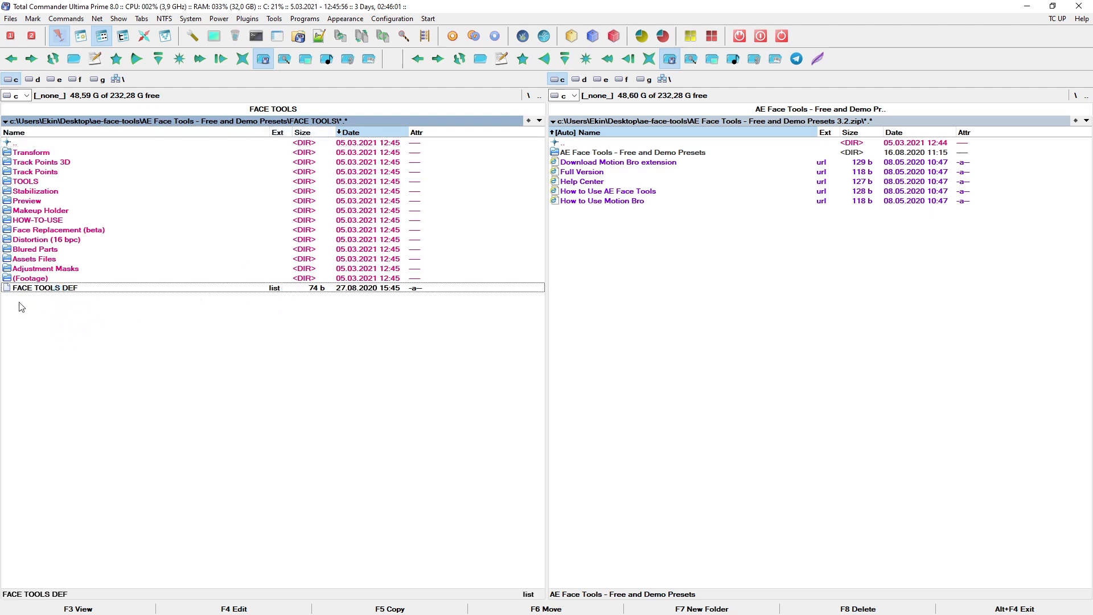
{"action": "mouse_move", "coordinate": [55, 424]}
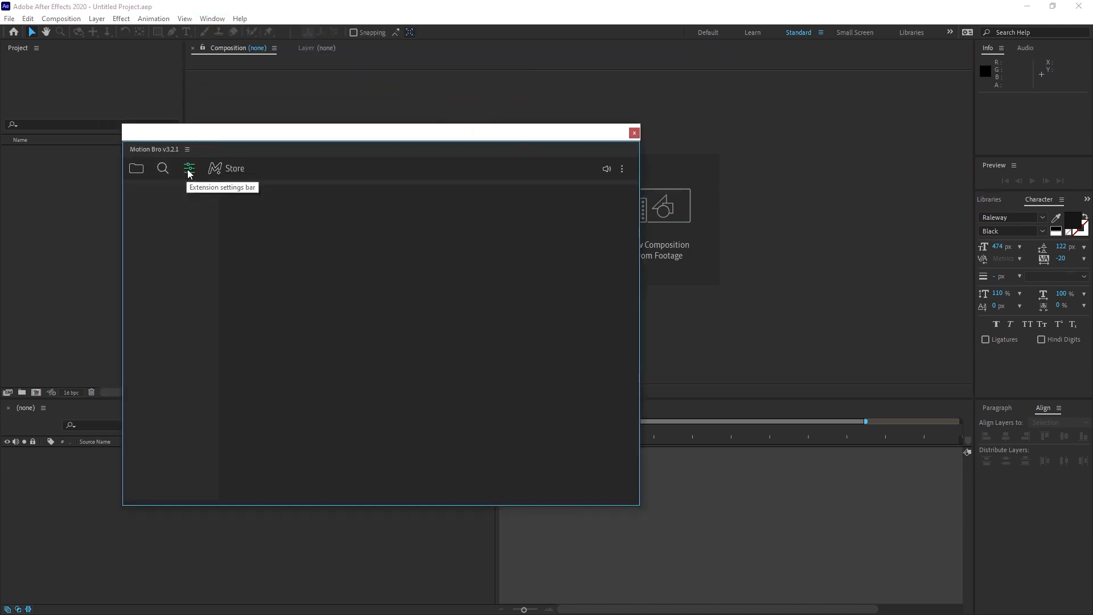
- In Motion Bro settings, change the packages path by browsing into the FACE TOOLS folder
{"action": "left_click", "coordinate": [189, 168]}
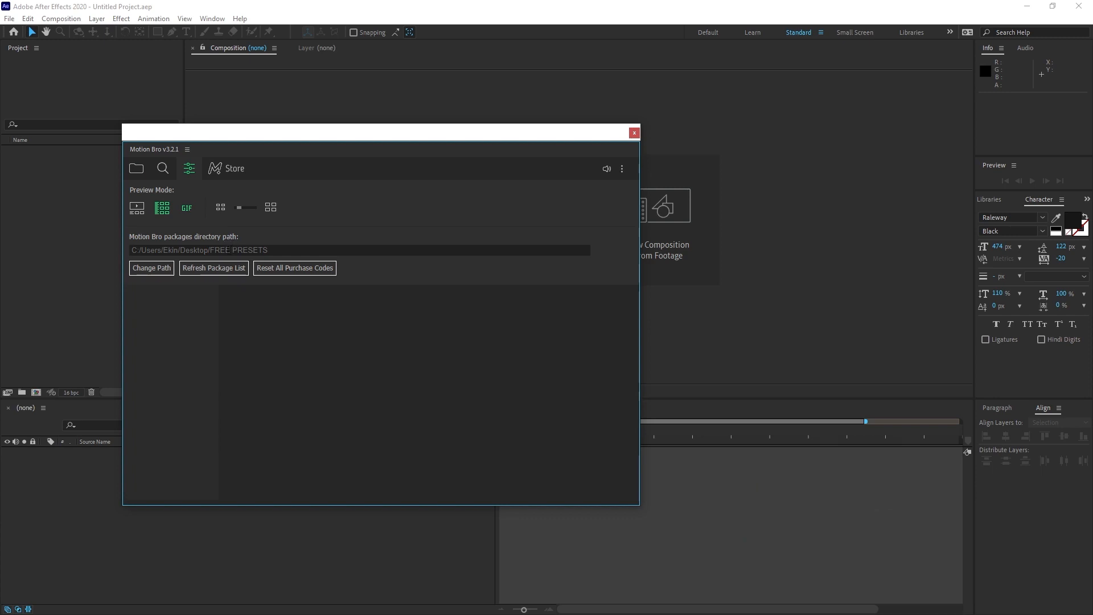
{"action": "mouse_move", "coordinate": [220, 261]}
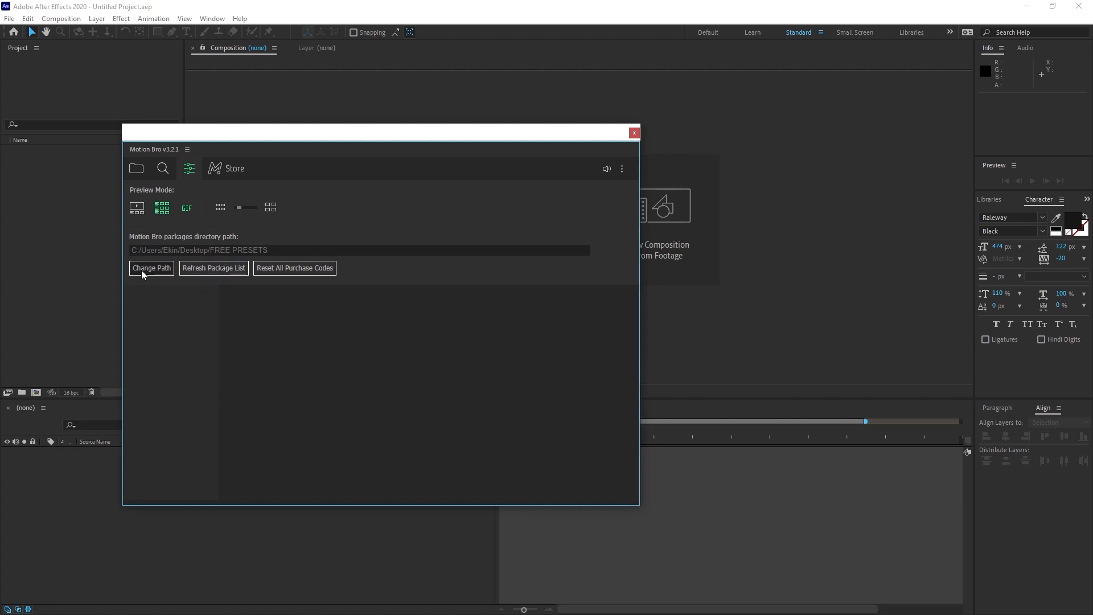
{"action": "left_click", "coordinate": [150, 267]}
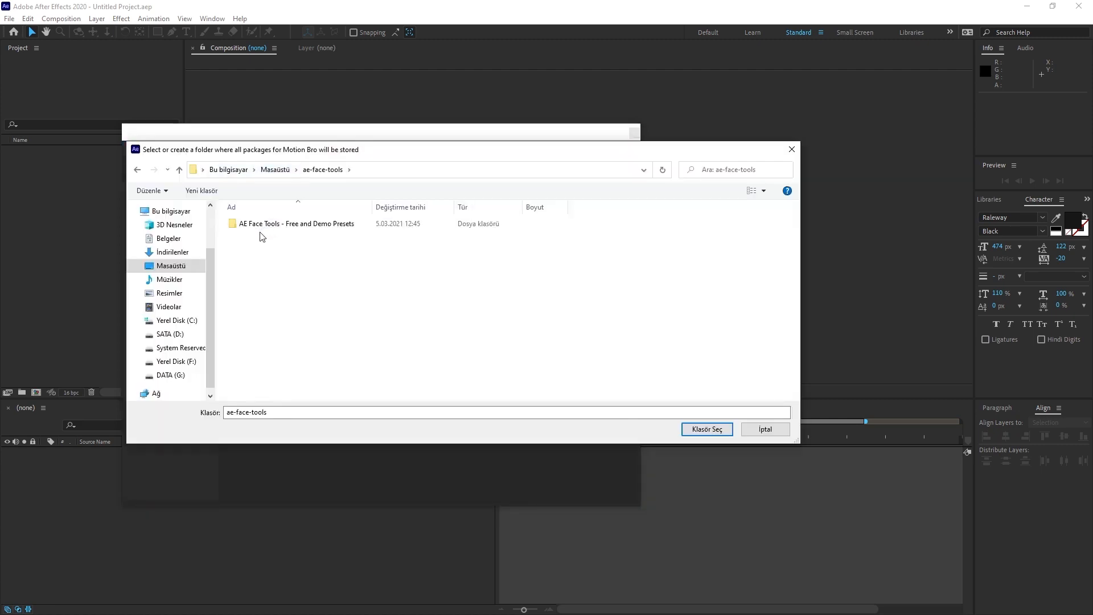
{"action": "double_click", "coordinate": [295, 224]}
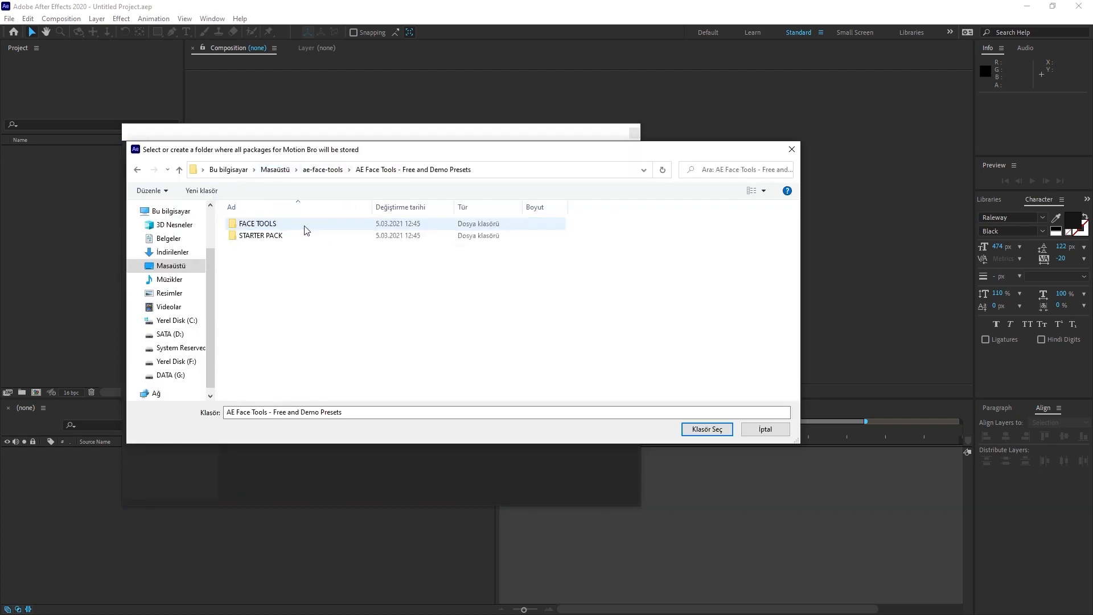
{"action": "left_click", "coordinate": [257, 223]}
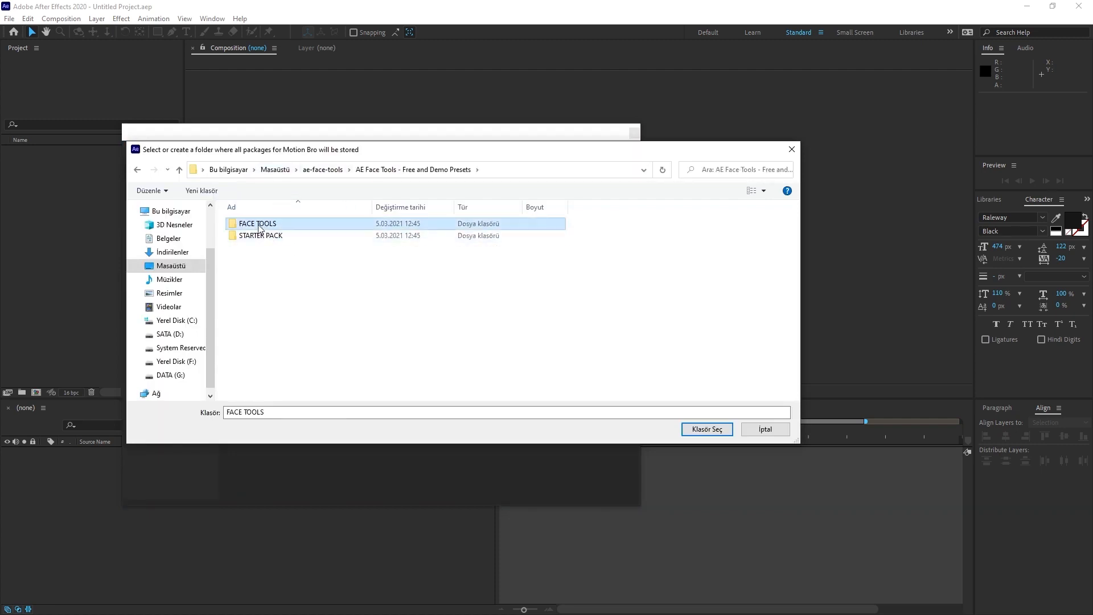
{"action": "double_click", "coordinate": [258, 223]}
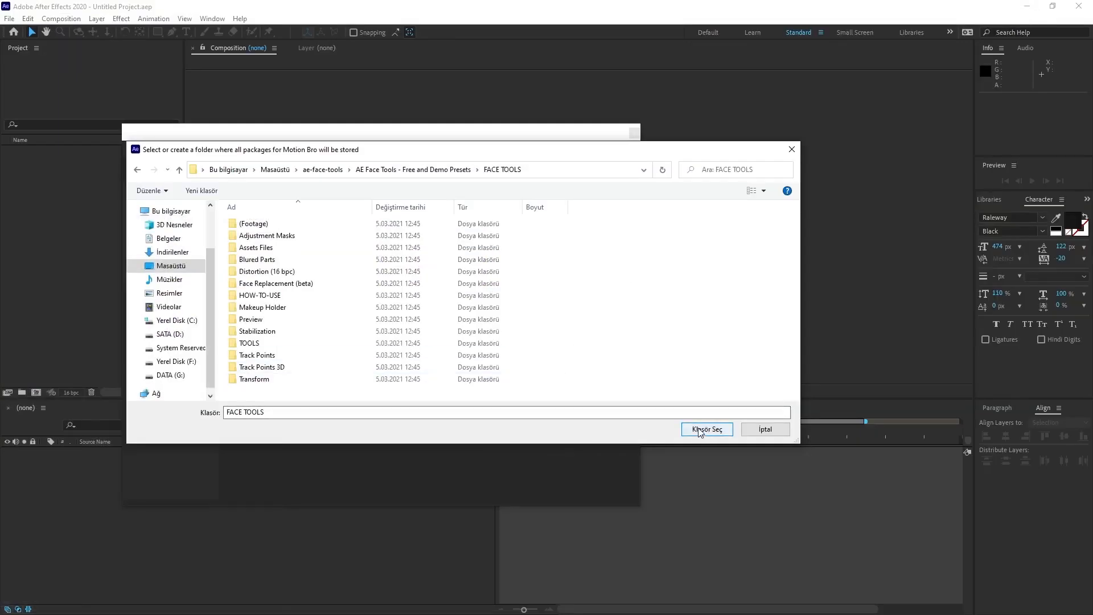
- Select FACE TOOLS as Motion Bro's packages folder and verify the prefilled purchase code
{"action": "left_click", "coordinate": [706, 428]}
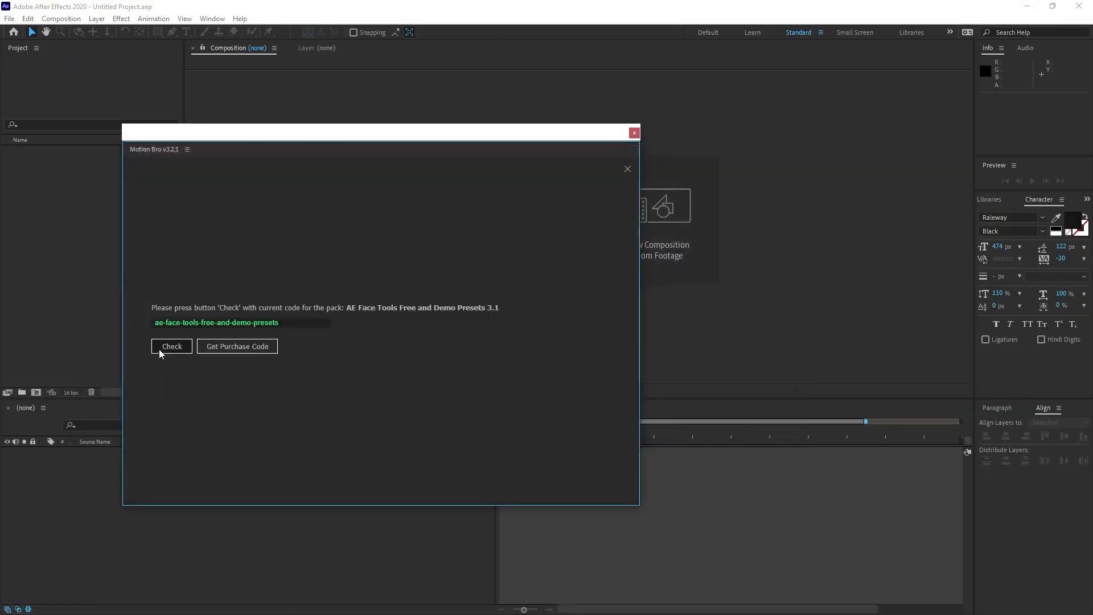
{"action": "left_click", "coordinate": [171, 346]}
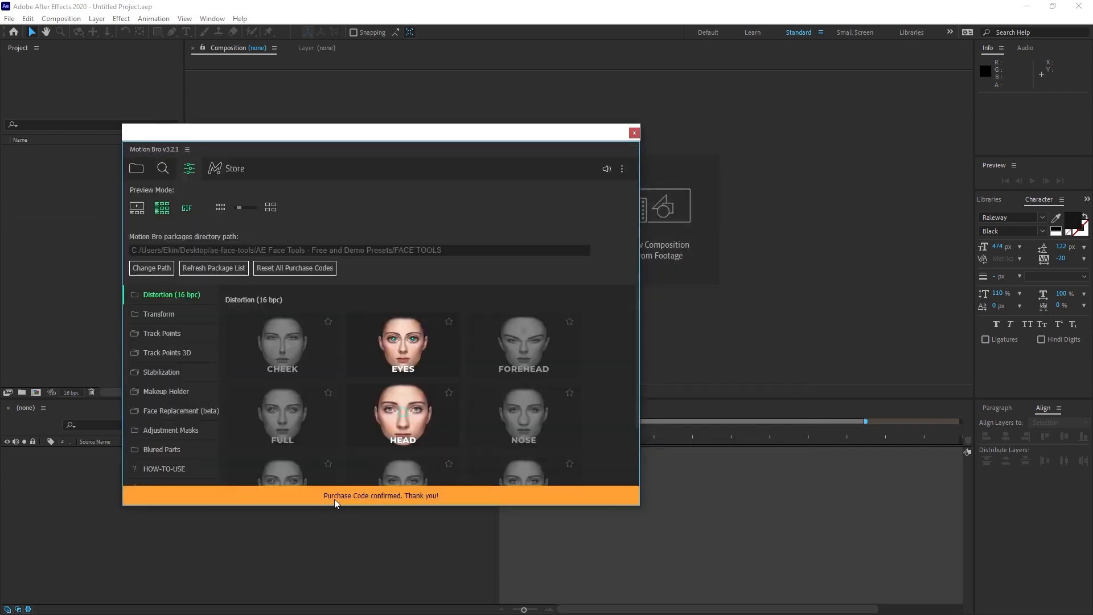
{"action": "mouse_move", "coordinate": [430, 503]}
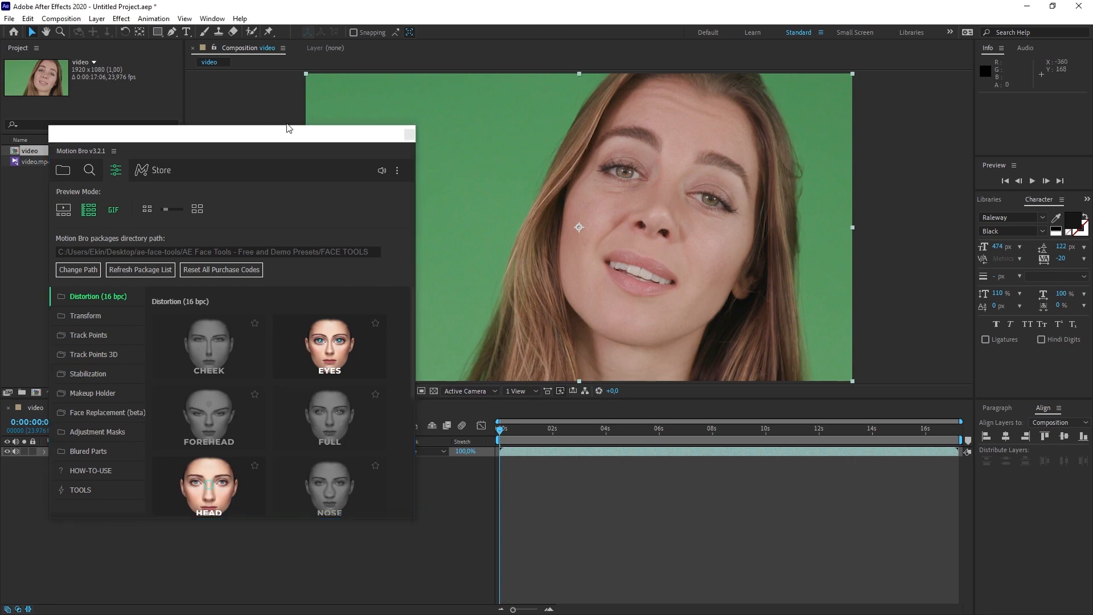
{"action": "mouse_move", "coordinate": [165, 40]}
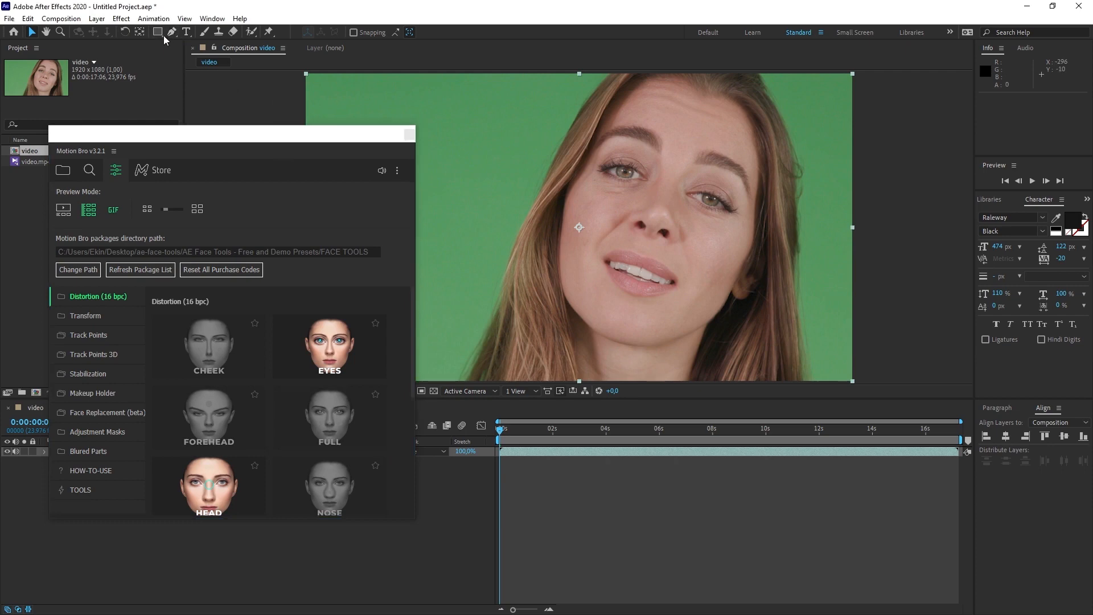
- Pick the Ellipse Tool and draw a circular mask over the woman's face
{"action": "left_click", "coordinate": [157, 32]}
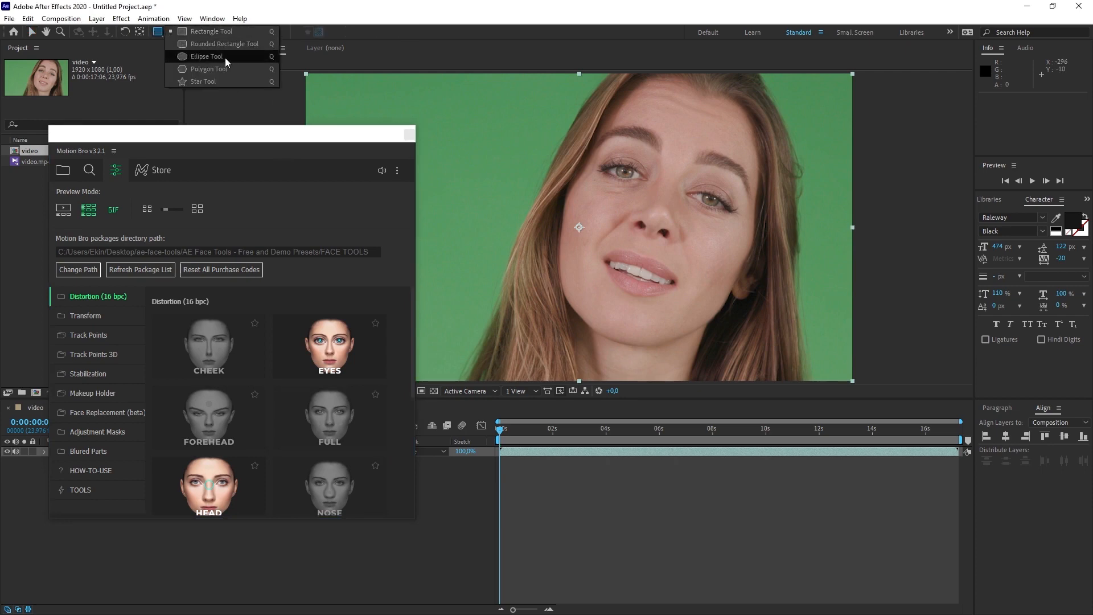
{"action": "left_click", "coordinate": [206, 57]}
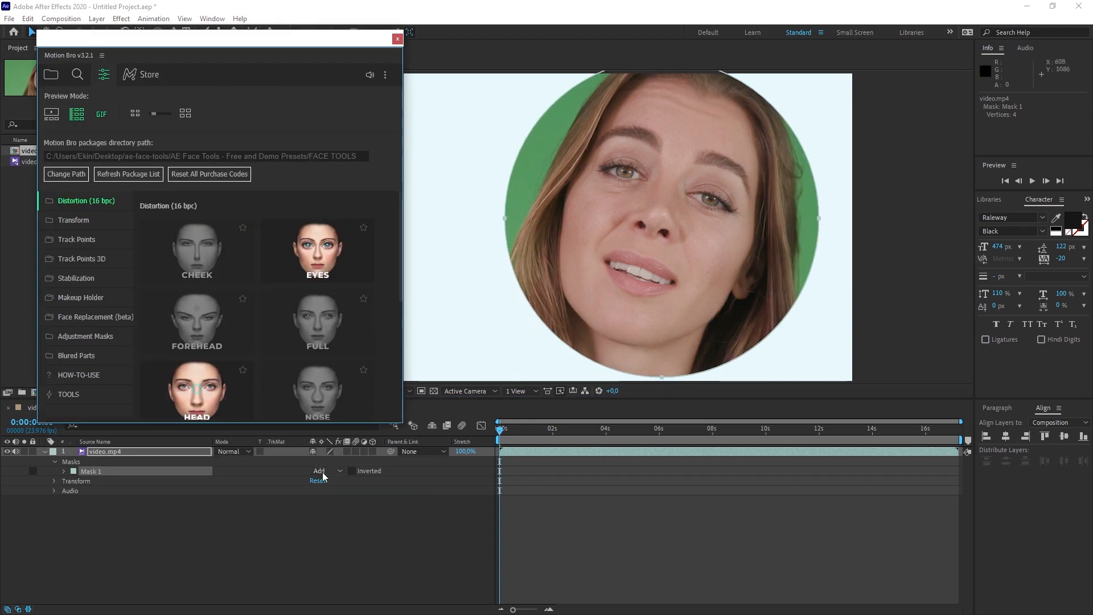
{"action": "left_click", "coordinate": [323, 470]}
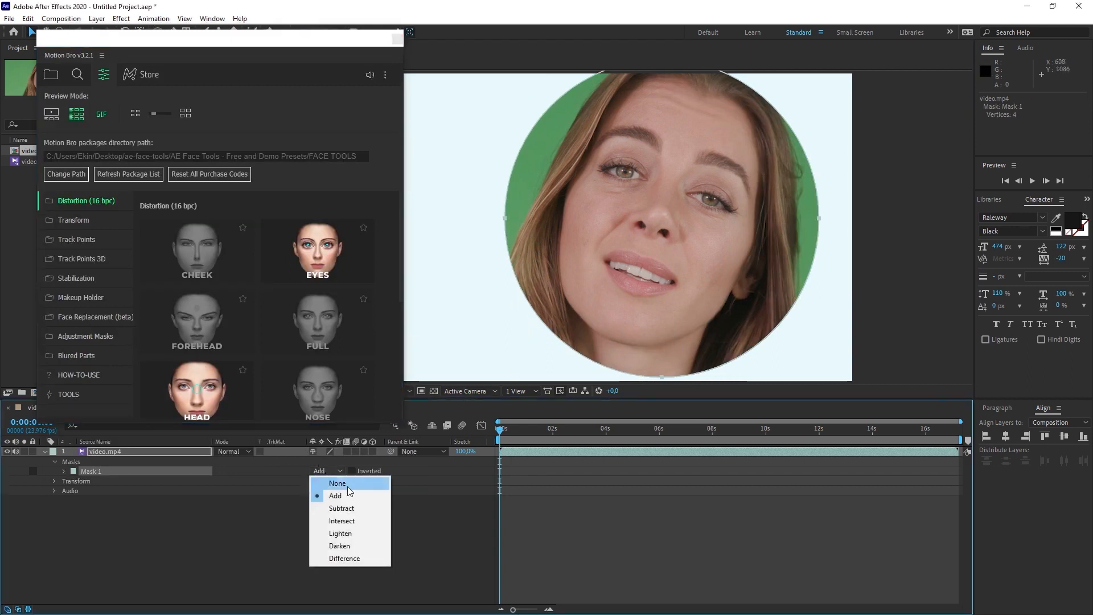
- Set the mask mode to None and tracker method to Face Tracking (Detailed Features)
{"action": "left_click", "coordinate": [336, 483]}
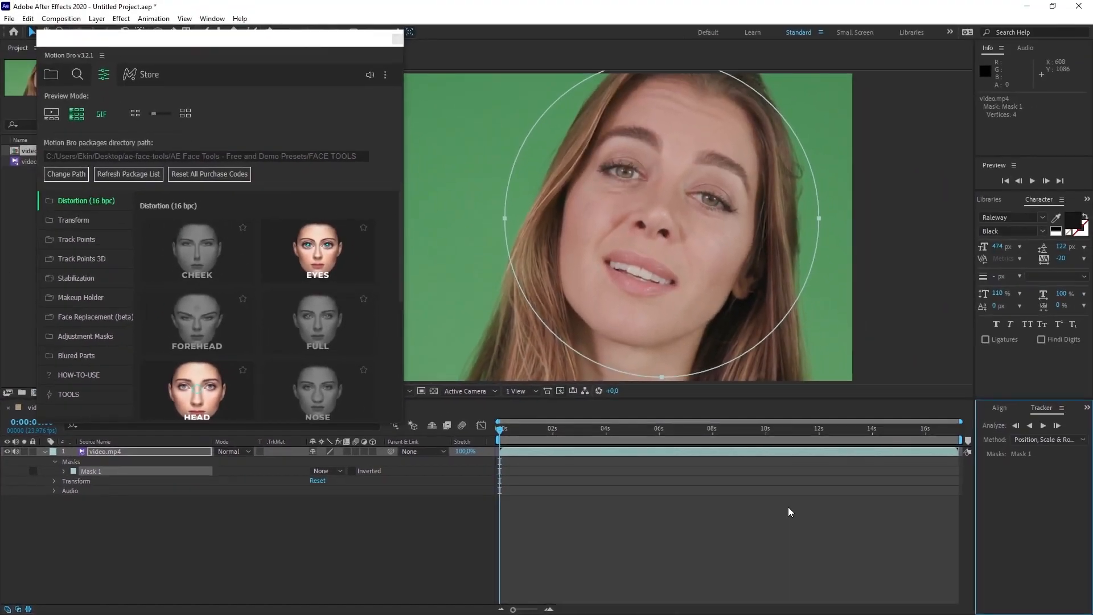
{"action": "mouse_move", "coordinate": [996, 528]}
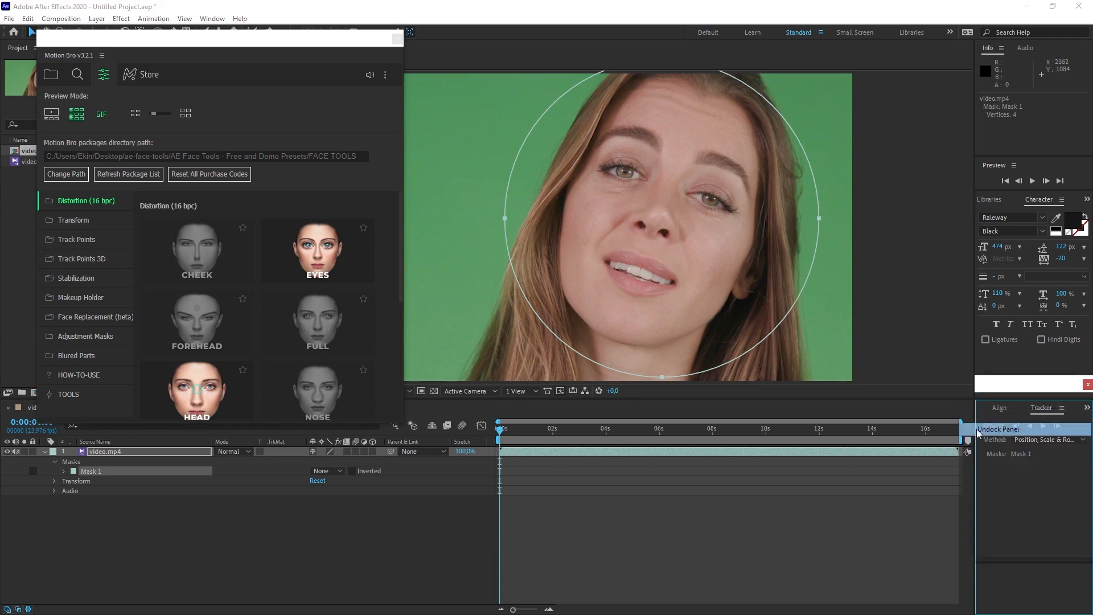
{"action": "left_click", "coordinate": [996, 429]}
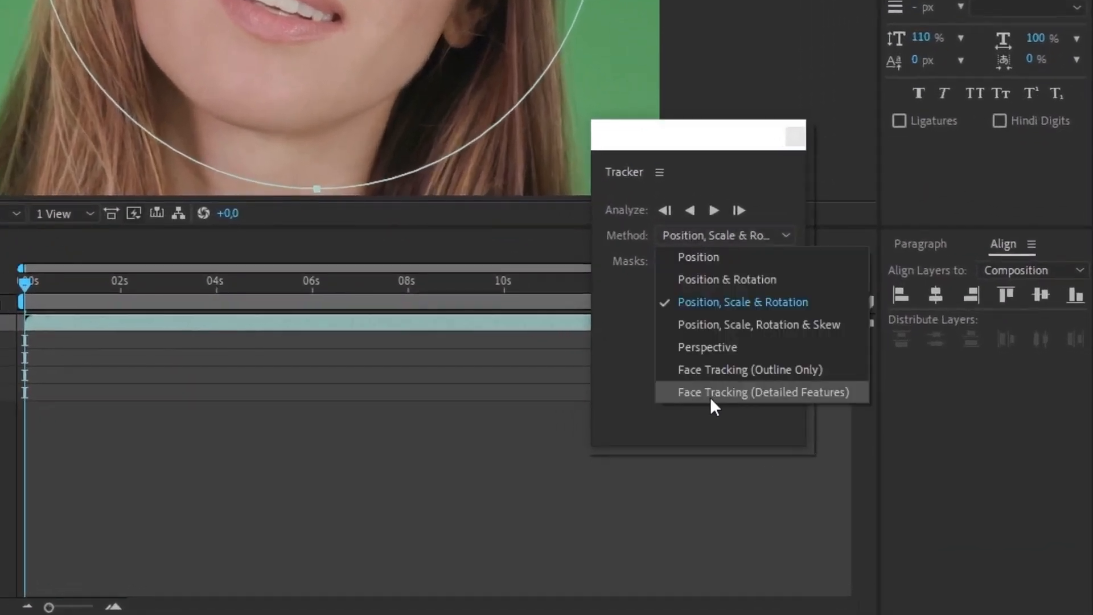
{"action": "mouse_move", "coordinate": [724, 407]}
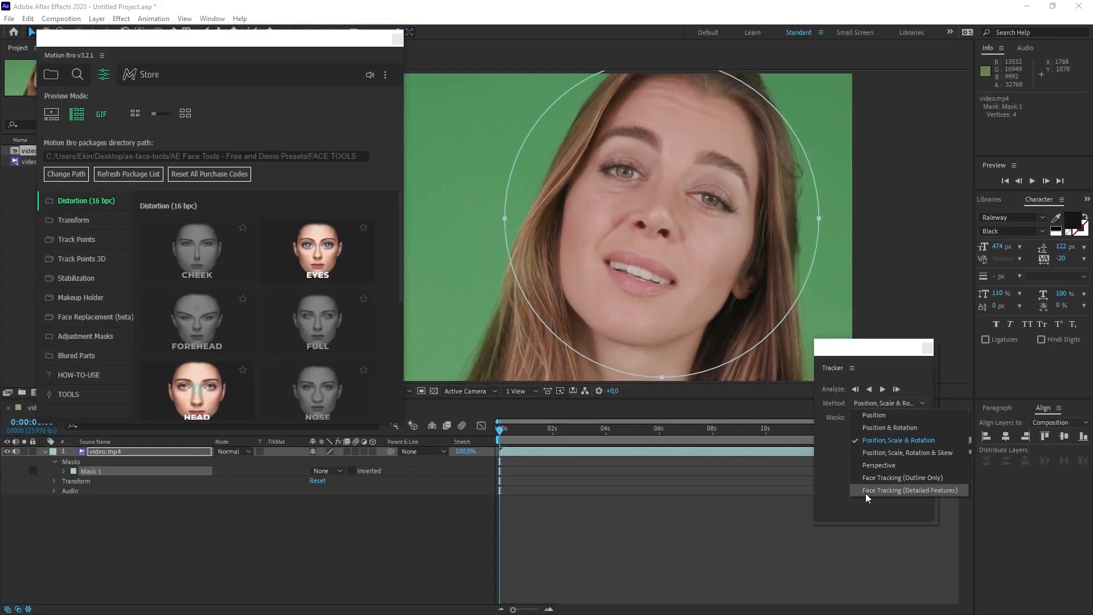
{"action": "left_click", "coordinate": [910, 489]}
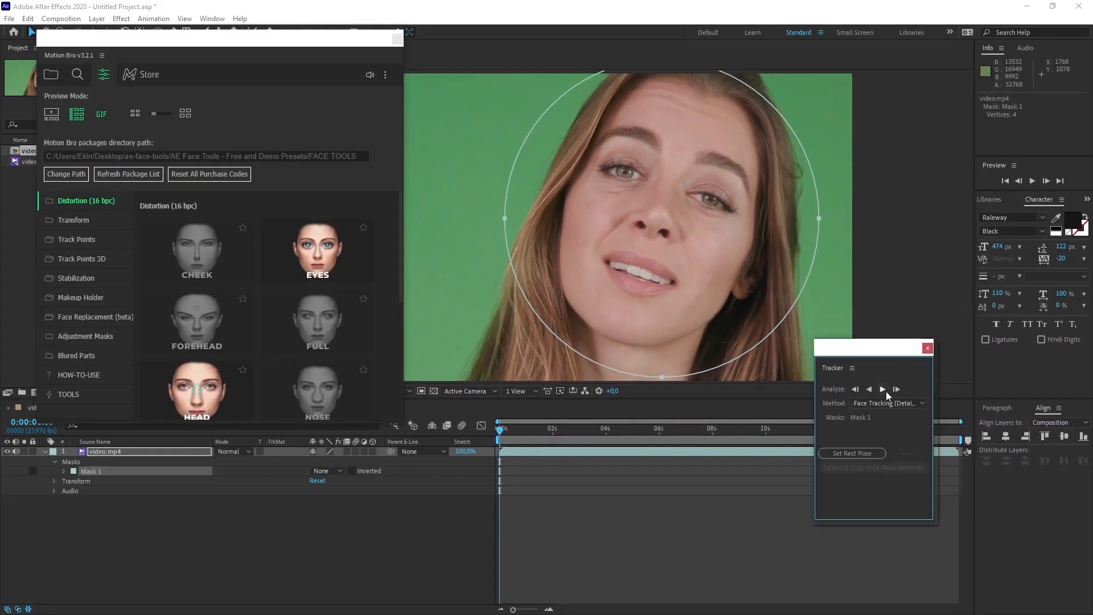
{"action": "mouse_move", "coordinate": [896, 388]}
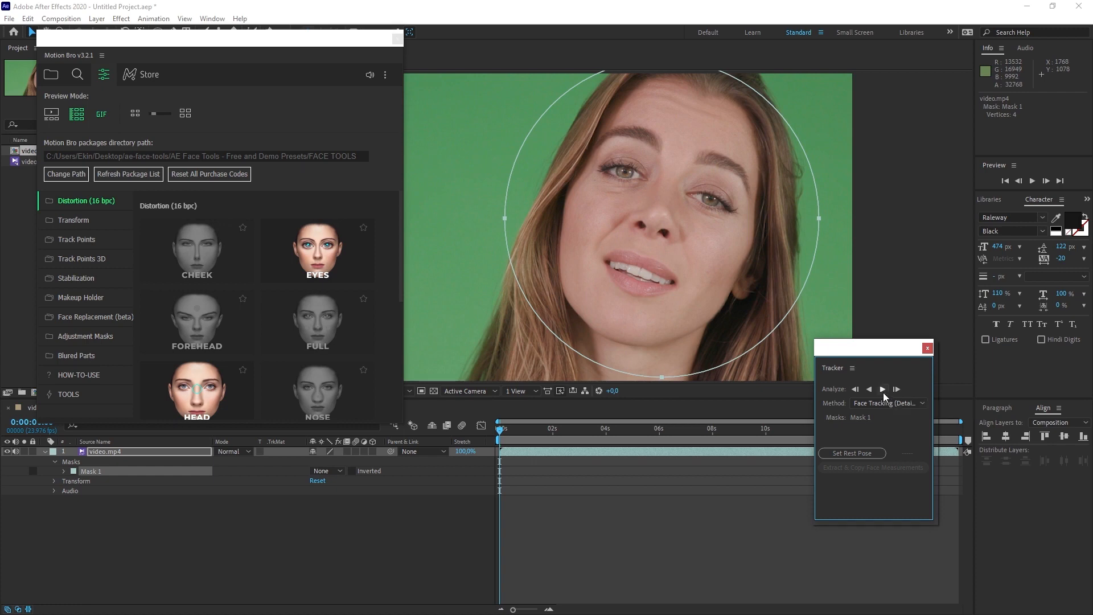
- Track the face mask forward through the clip, generating detailed Face Track Points
{"action": "left_click", "coordinate": [881, 388]}
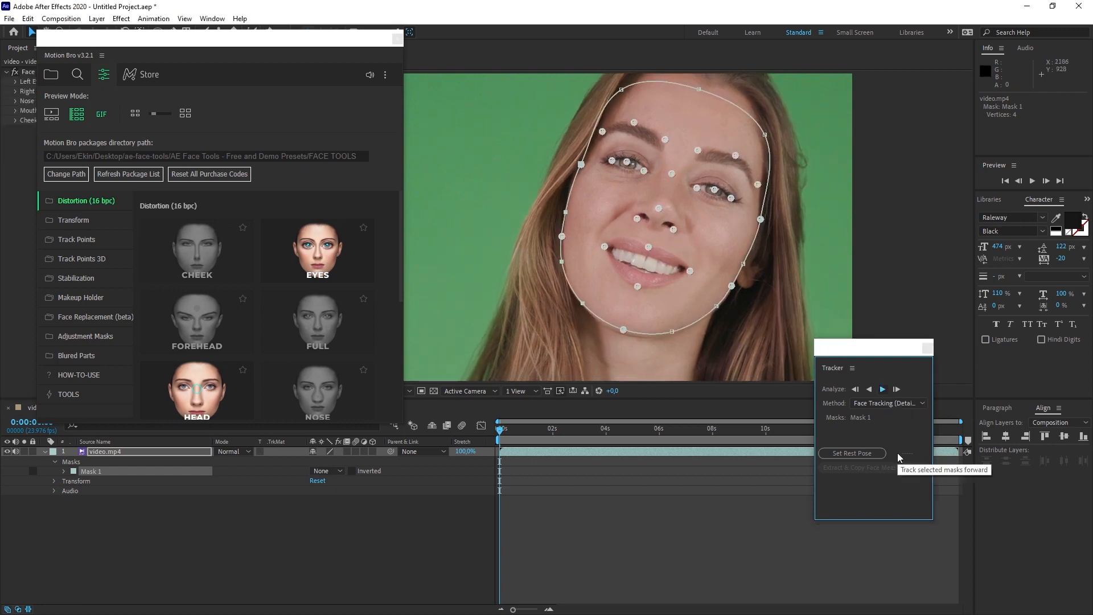
{"action": "left_click", "coordinate": [897, 389]}
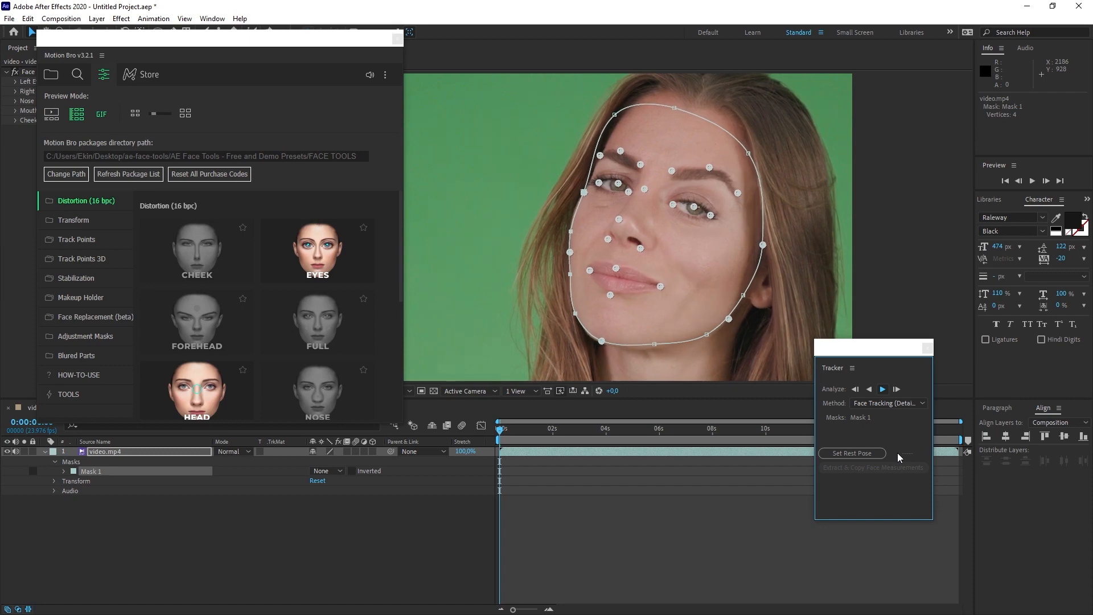
{"action": "left_click", "coordinate": [896, 388]}
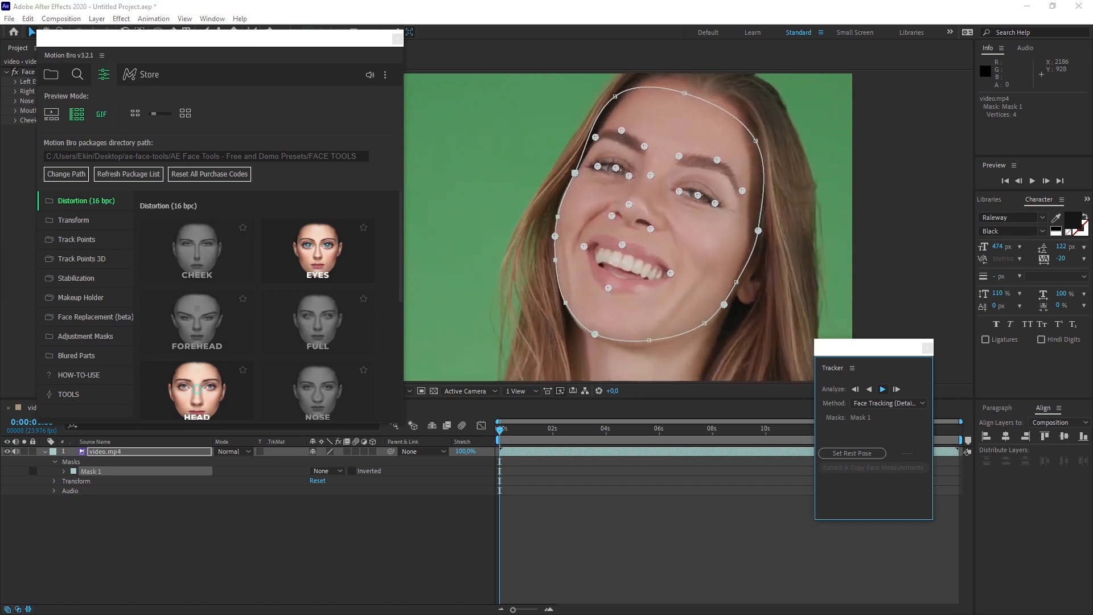
{"action": "left_click", "coordinate": [881, 389]}
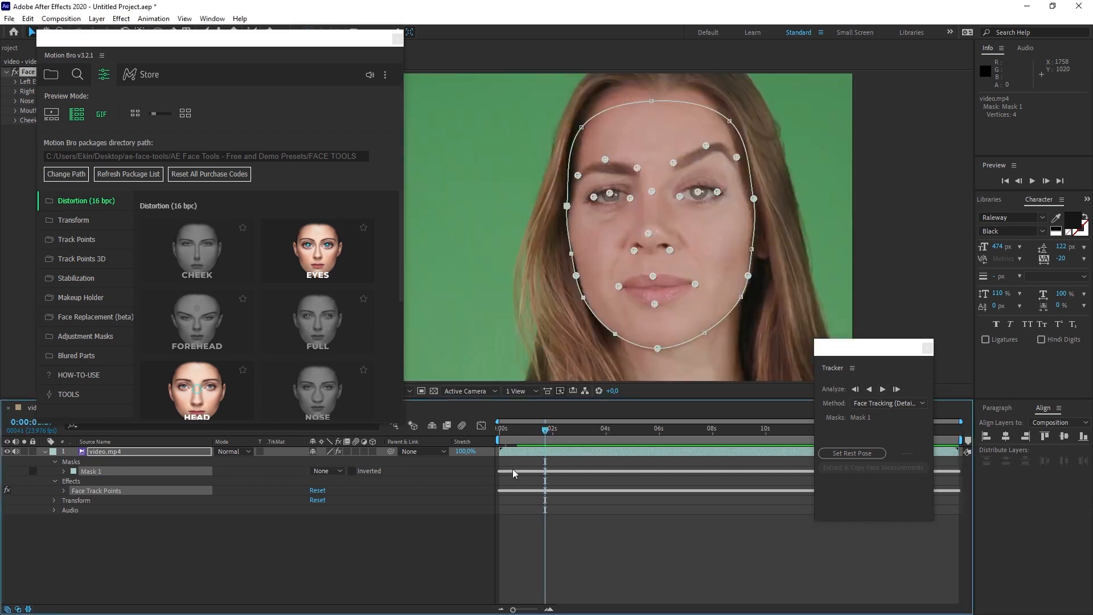
{"action": "mouse_move", "coordinate": [533, 482]}
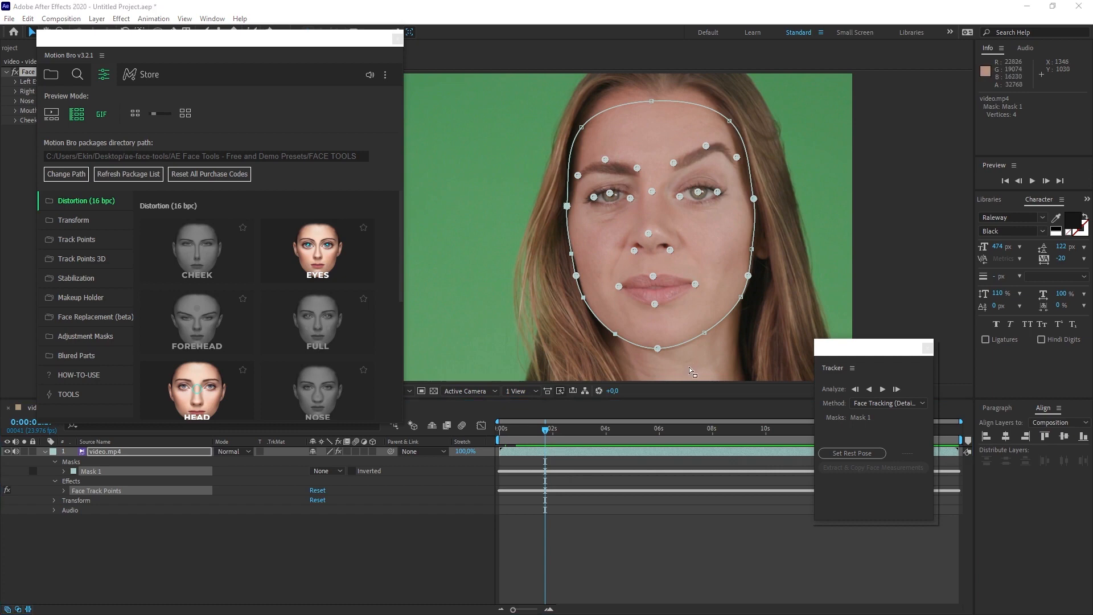
{"action": "mouse_move", "coordinate": [862, 472]}
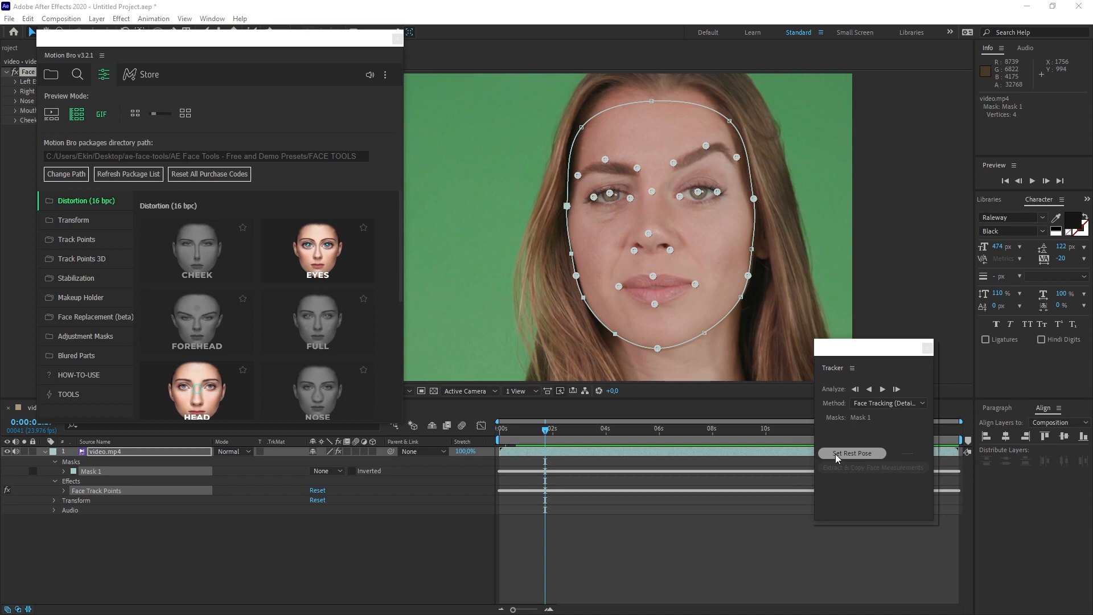
- Set the current frame as rest pose, then extract and copy face measurements
{"action": "left_click", "coordinate": [851, 453]}
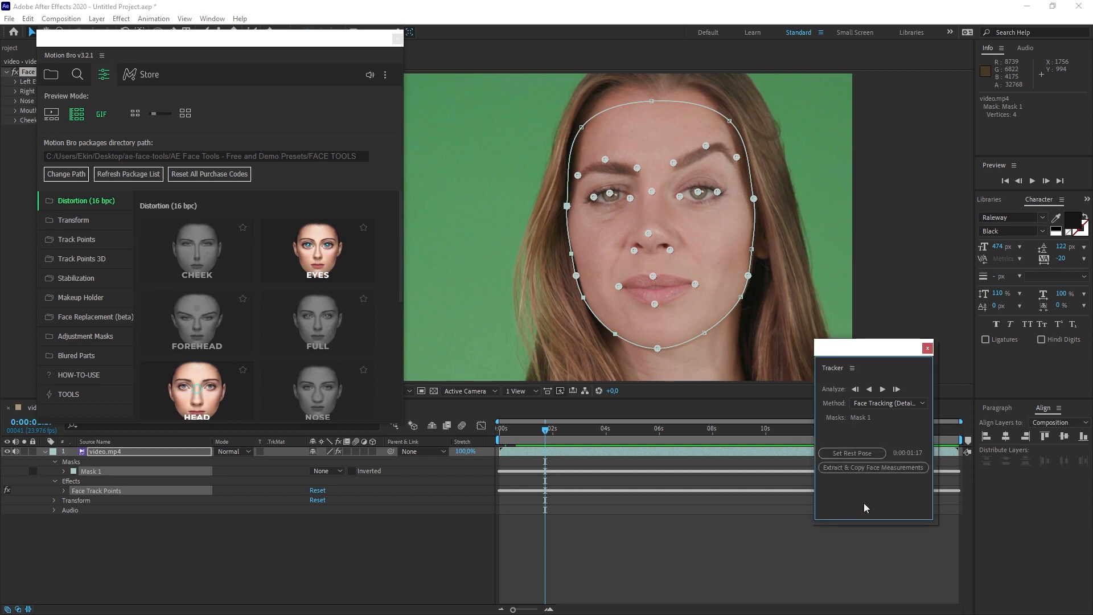
{"action": "mouse_move", "coordinate": [873, 467]}
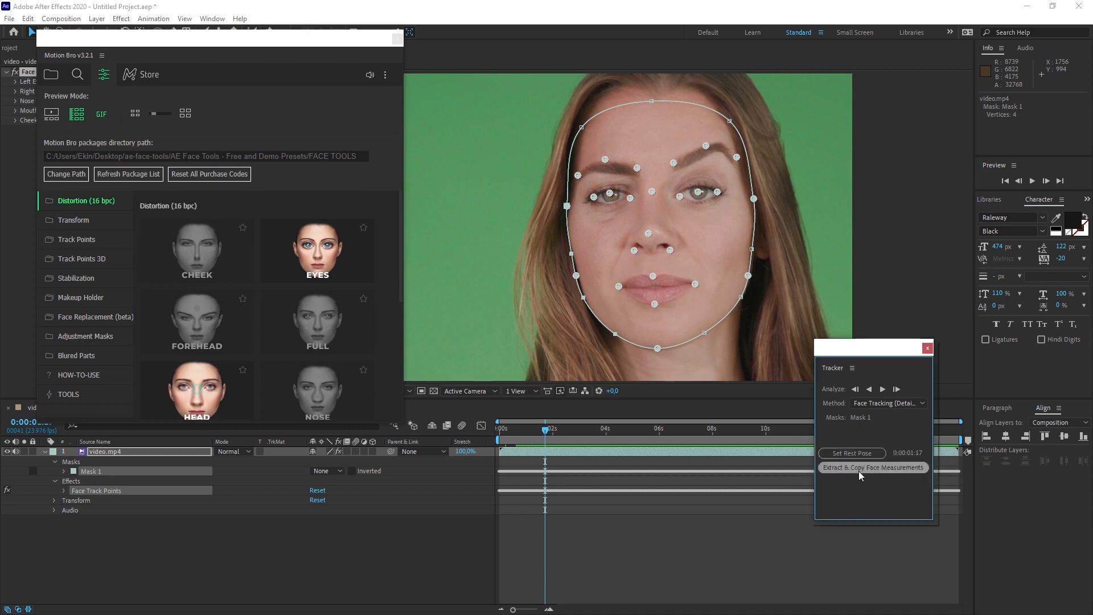
{"action": "left_click", "coordinate": [873, 467]}
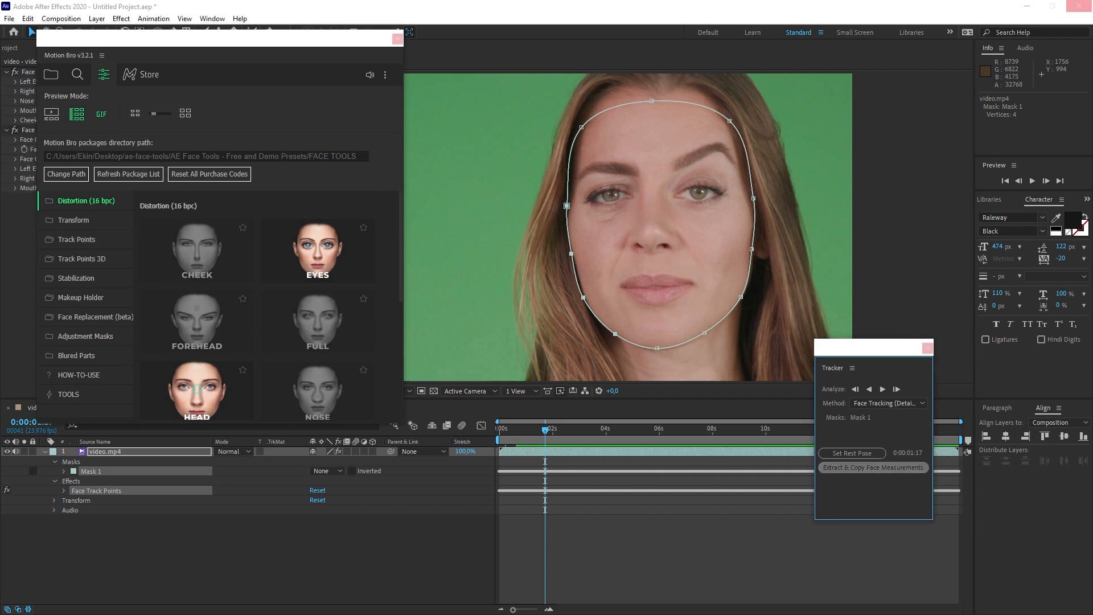
{"action": "left_click", "coordinate": [872, 467]}
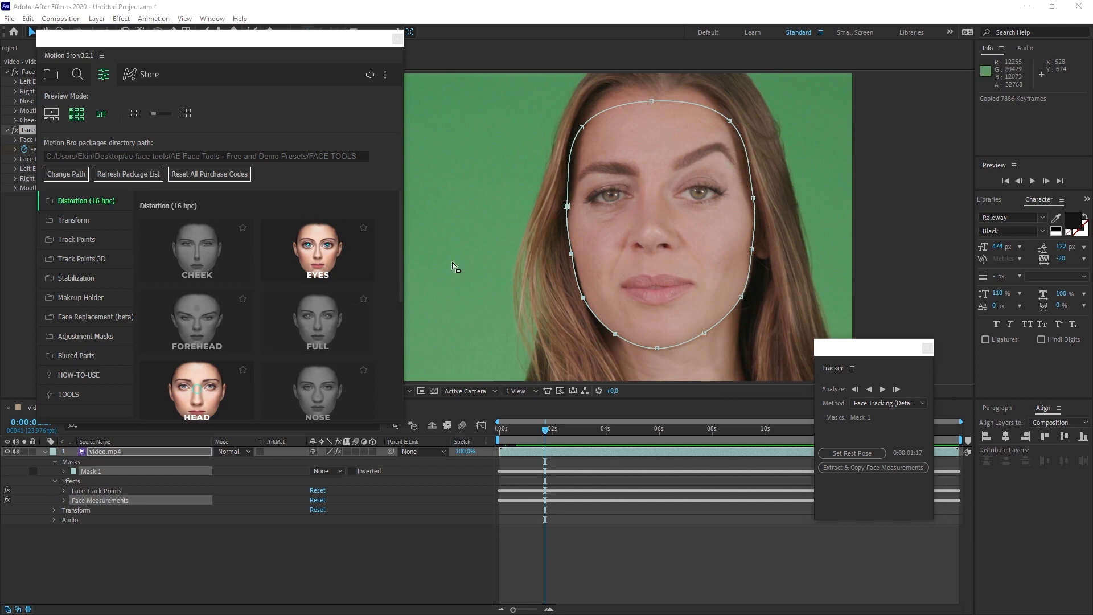
{"action": "mouse_move", "coordinate": [124, 150]}
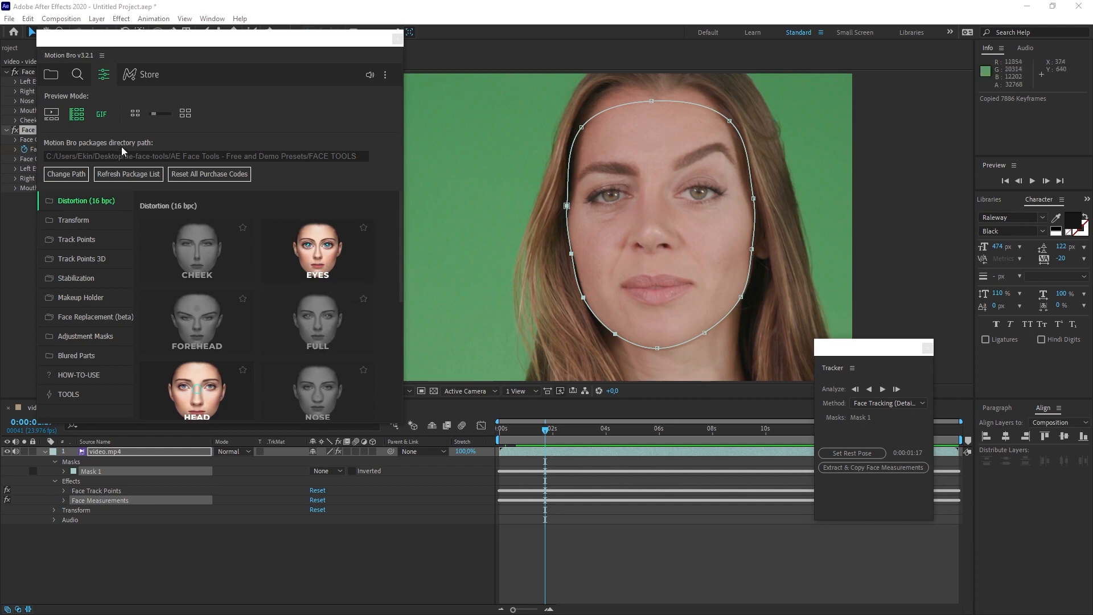
{"action": "mouse_move", "coordinate": [317, 320]}
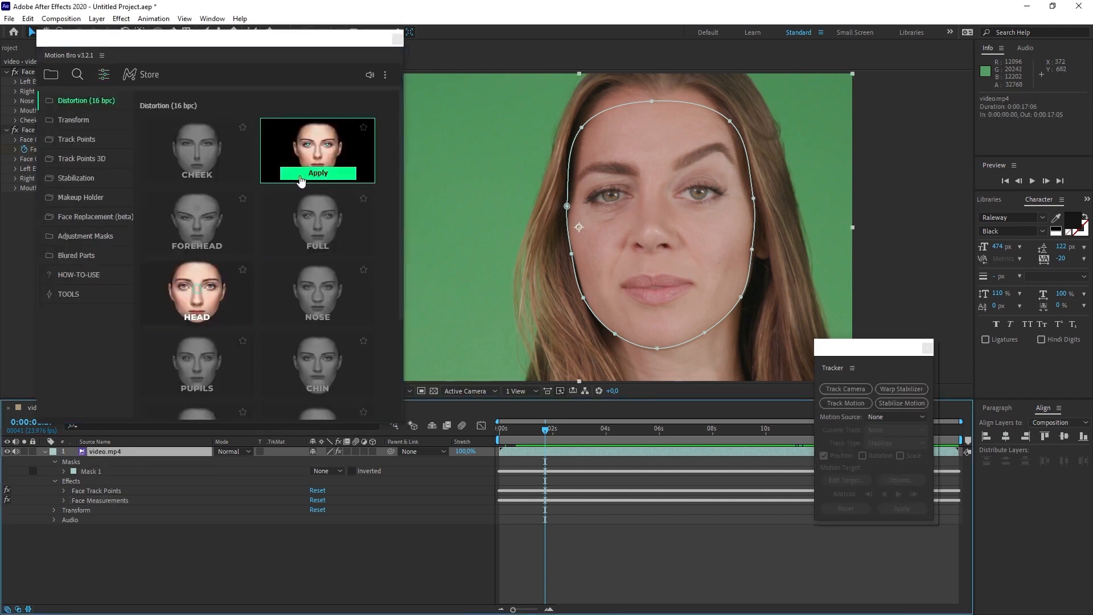
- Apply Motion Bro's Distortion EYES preset, adding an FT Distortion Eyes layer
{"action": "left_click", "coordinate": [317, 173]}
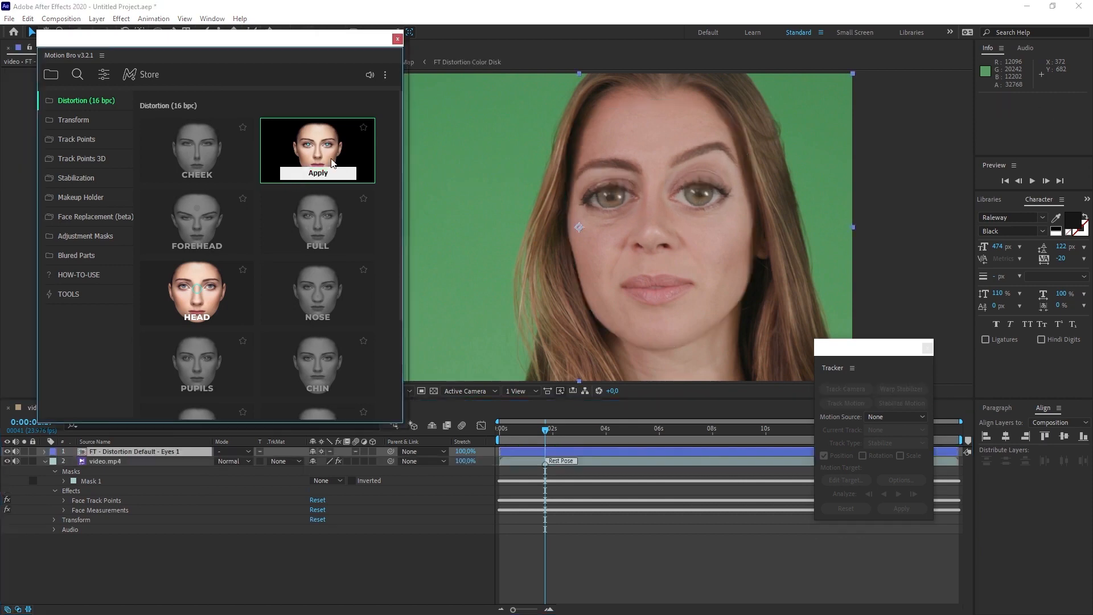
{"action": "mouse_move", "coordinate": [395, 339]}
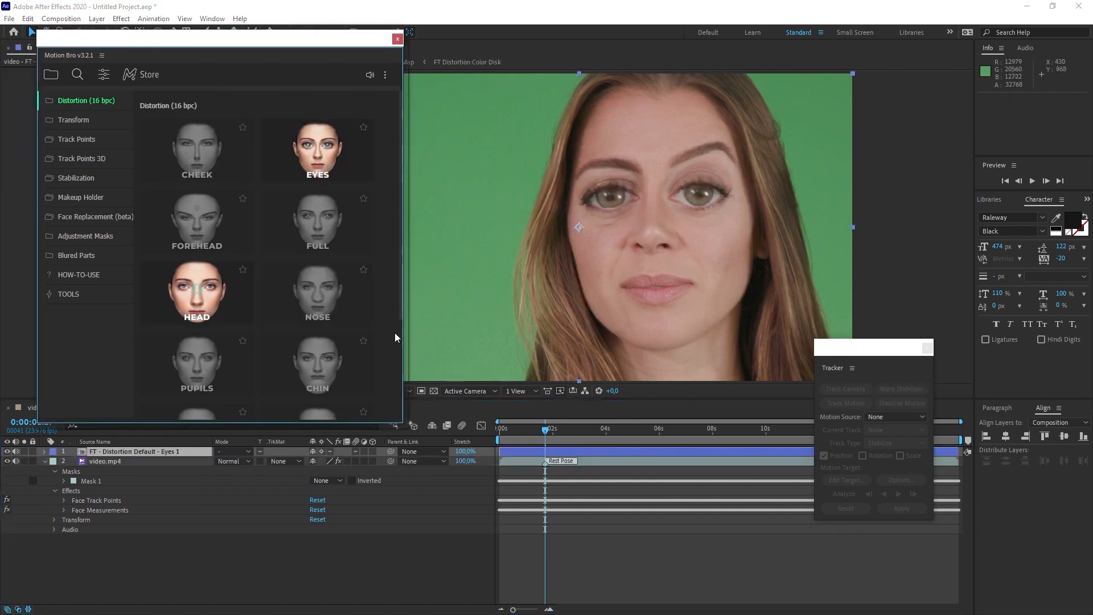
{"action": "mouse_move", "coordinate": [717, 285]}
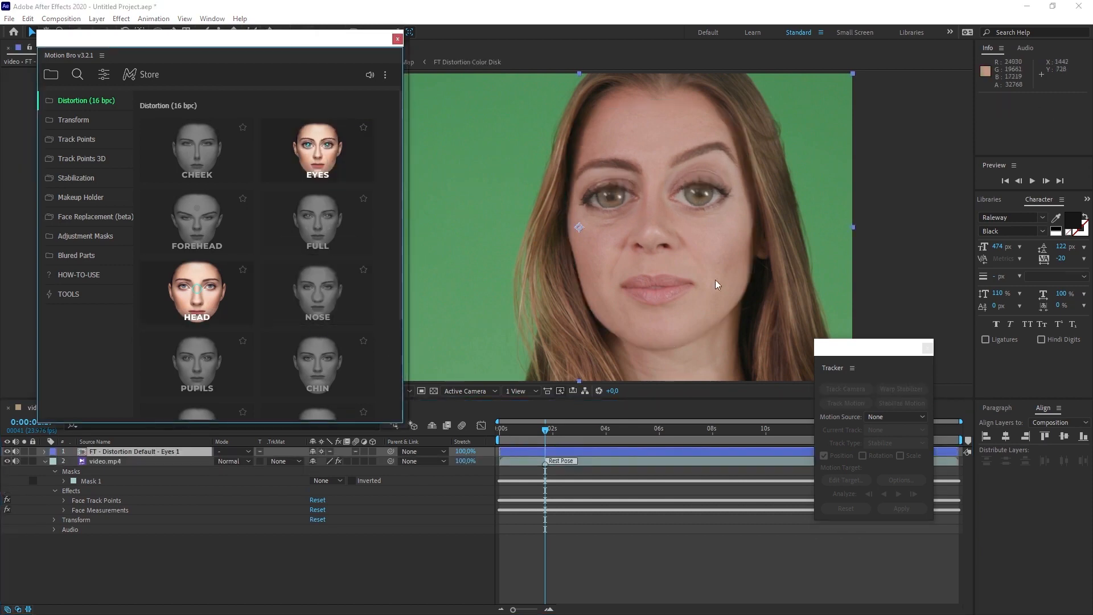
{"action": "mouse_move", "coordinate": [544, 431]}
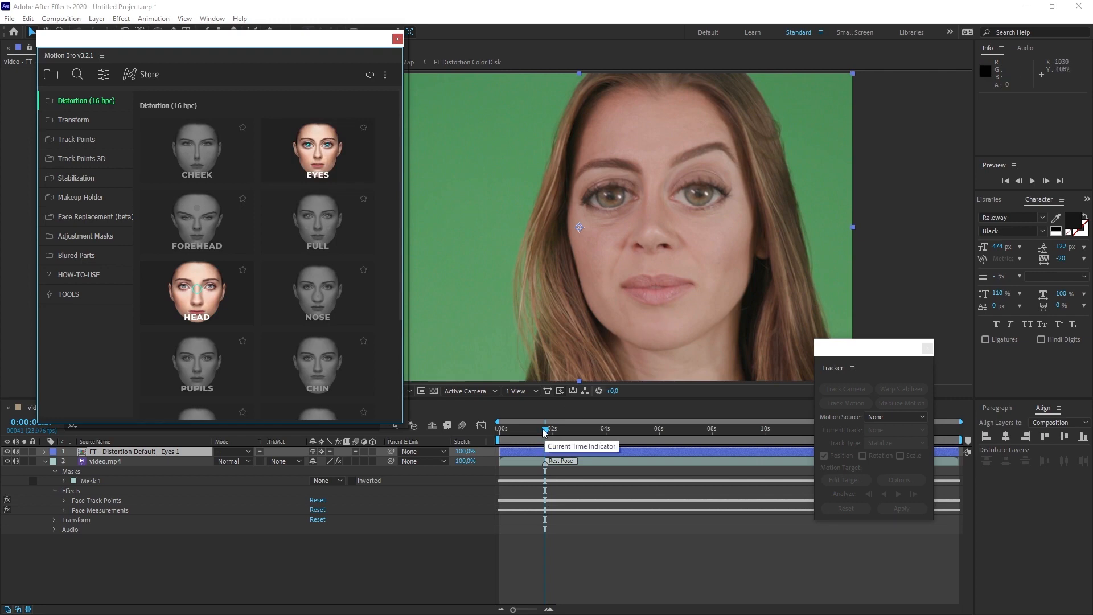
{"action": "mouse_move", "coordinate": [558, 429]}
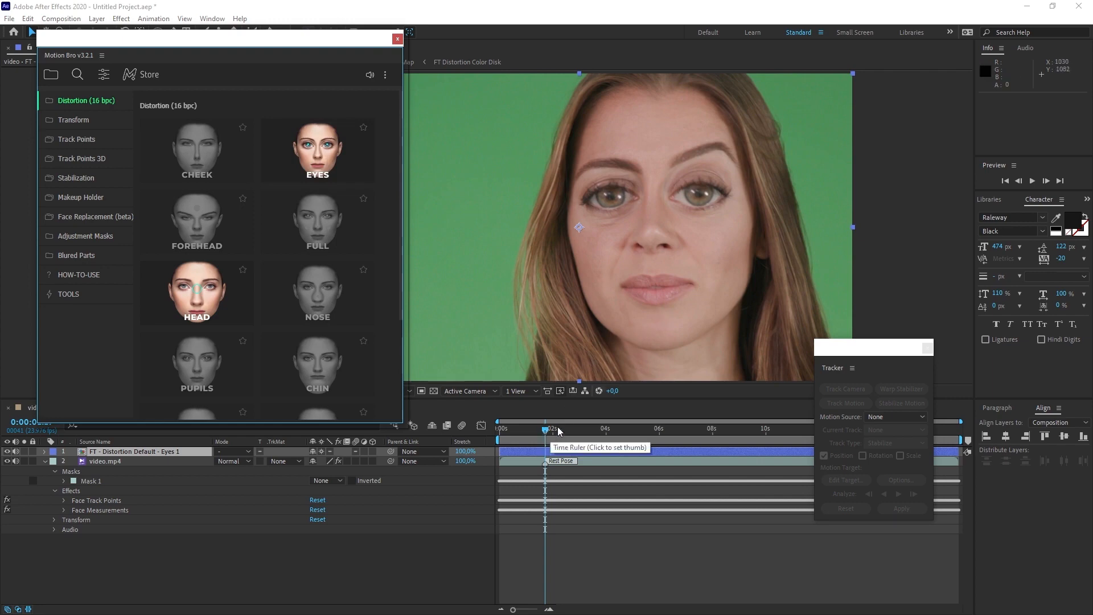
{"action": "mouse_move", "coordinate": [317, 149]}
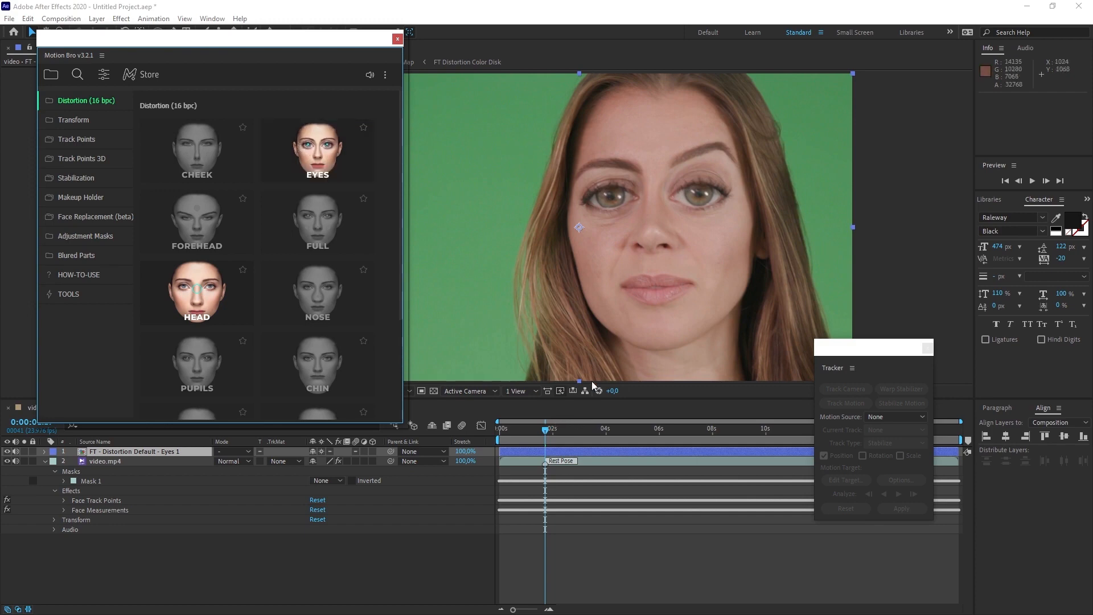
{"action": "mouse_move", "coordinate": [508, 452]}
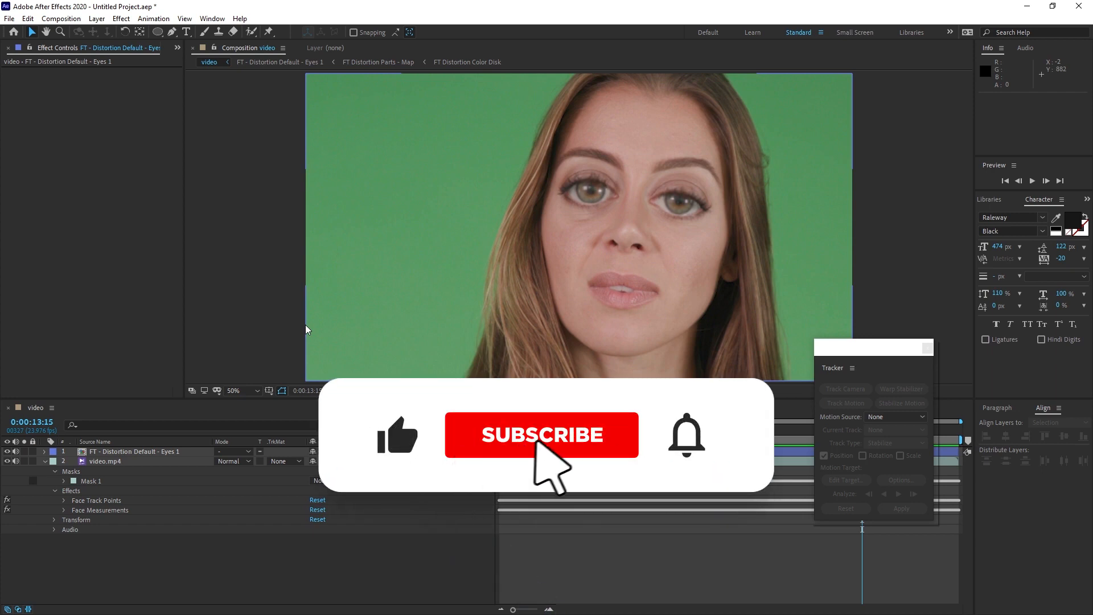
- Close the Motion Bro panel and preview the woman's tracked, enlarged eyes in the composition
{"action": "left_click", "coordinate": [541, 434]}
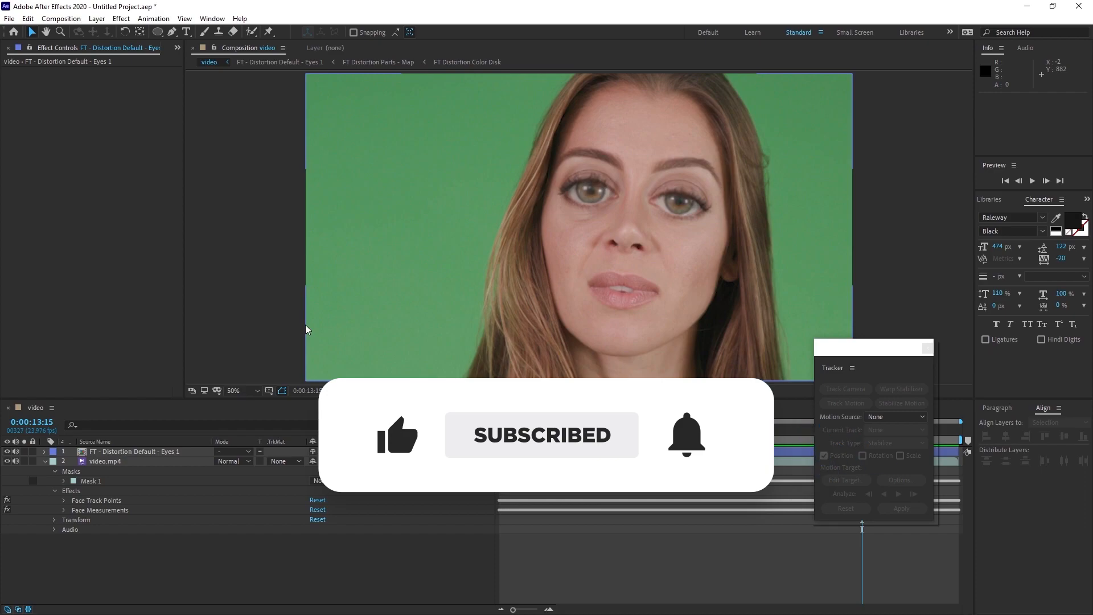